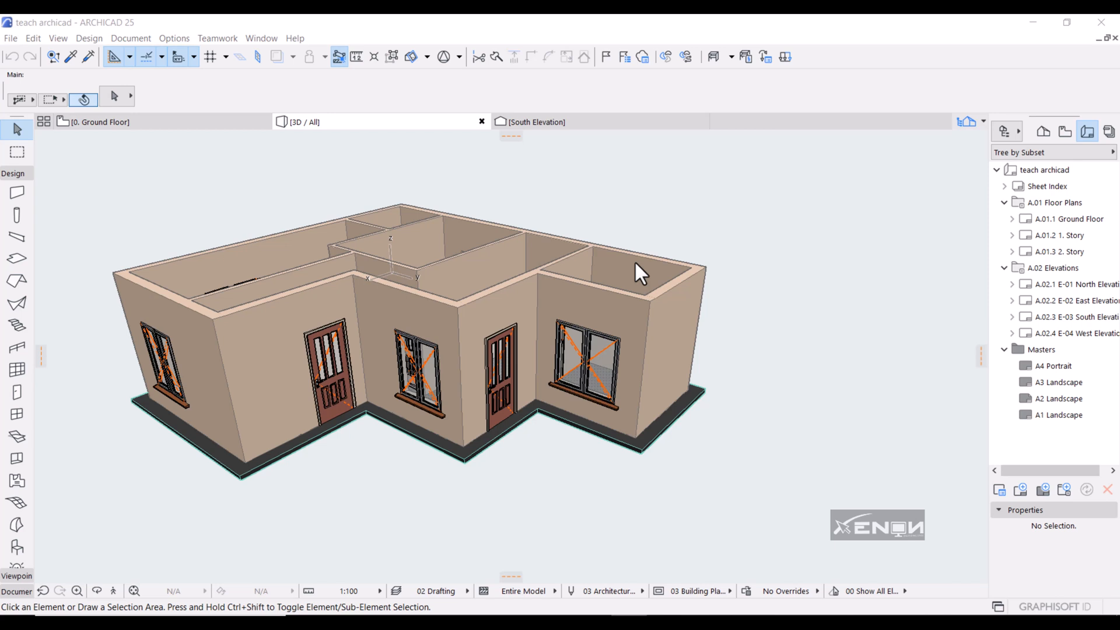
pyautogui.moveTo(185, 447)
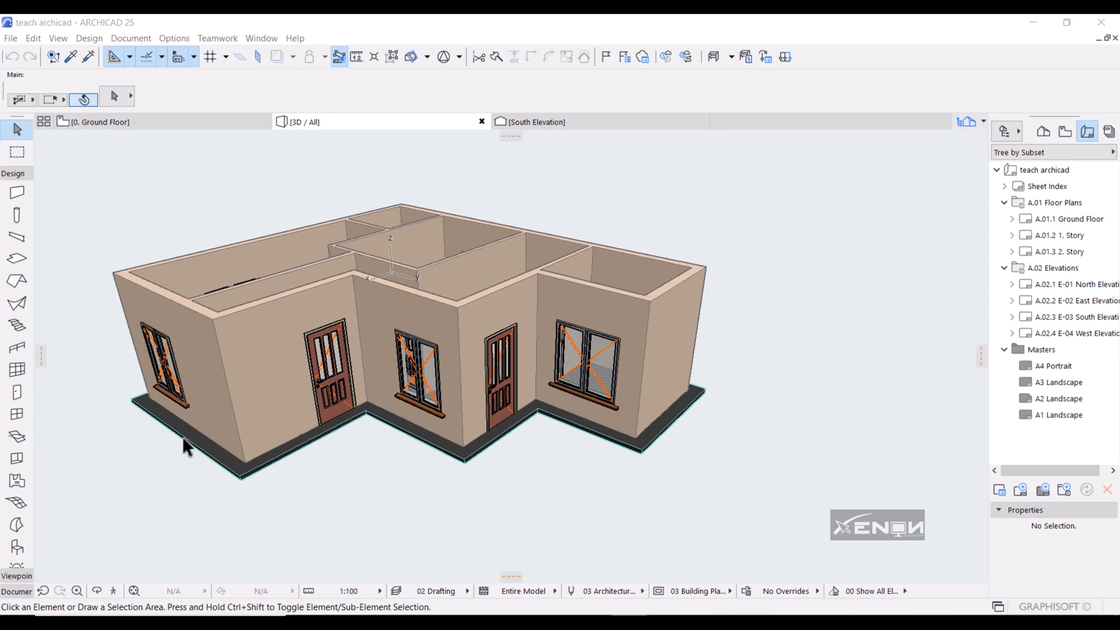
pyautogui.moveTo(669, 459)
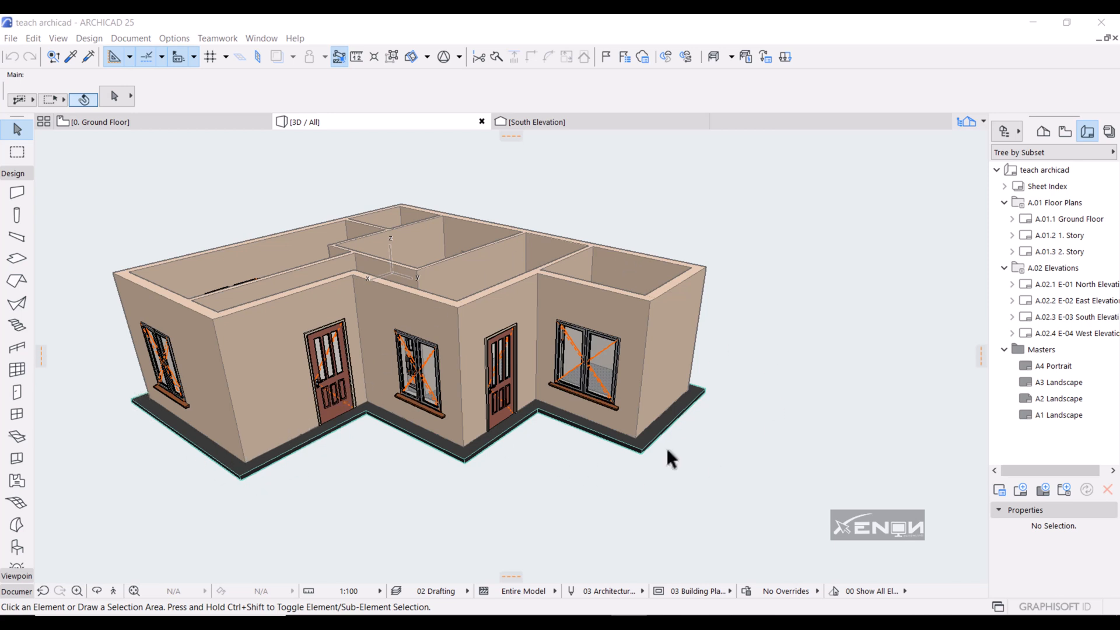
pyautogui.moveTo(535, 532)
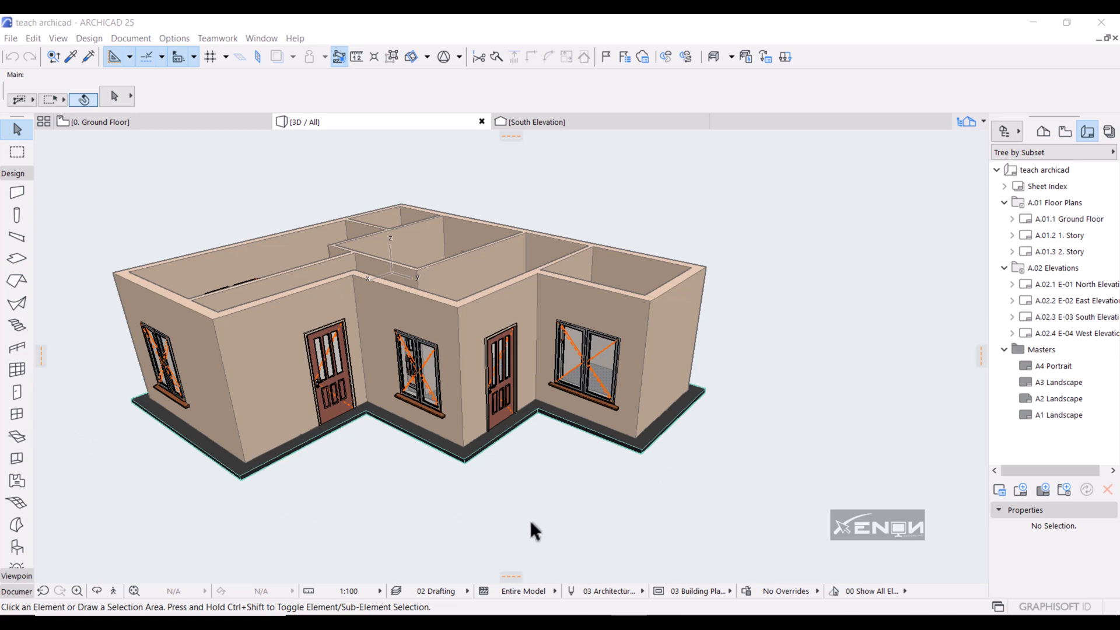
pyautogui.moveTo(295, 443)
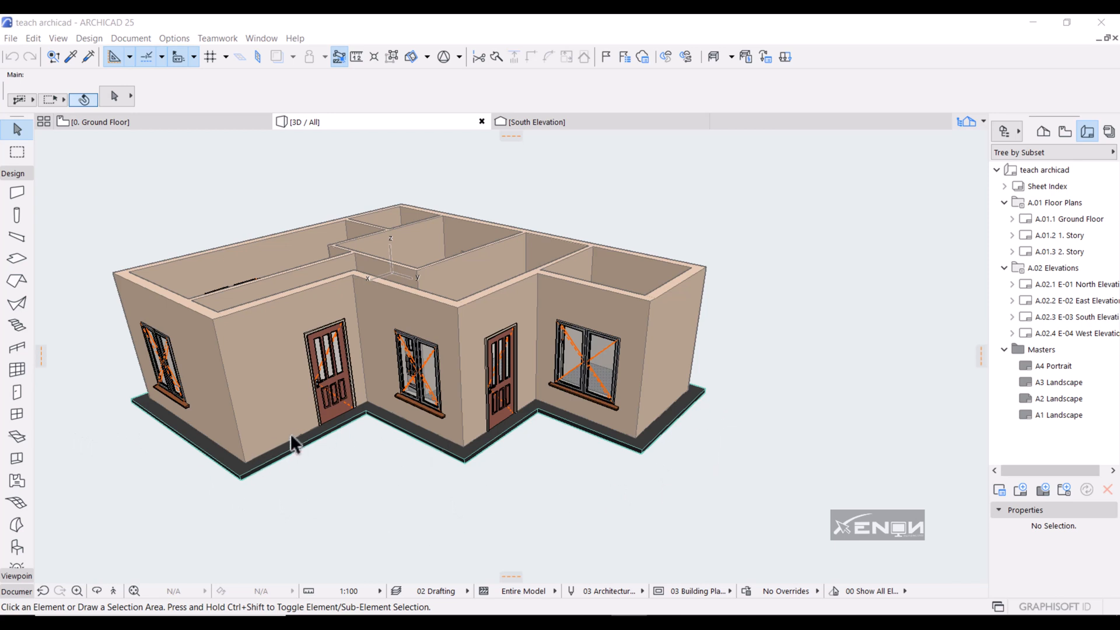
pyautogui.moveTo(259, 486)
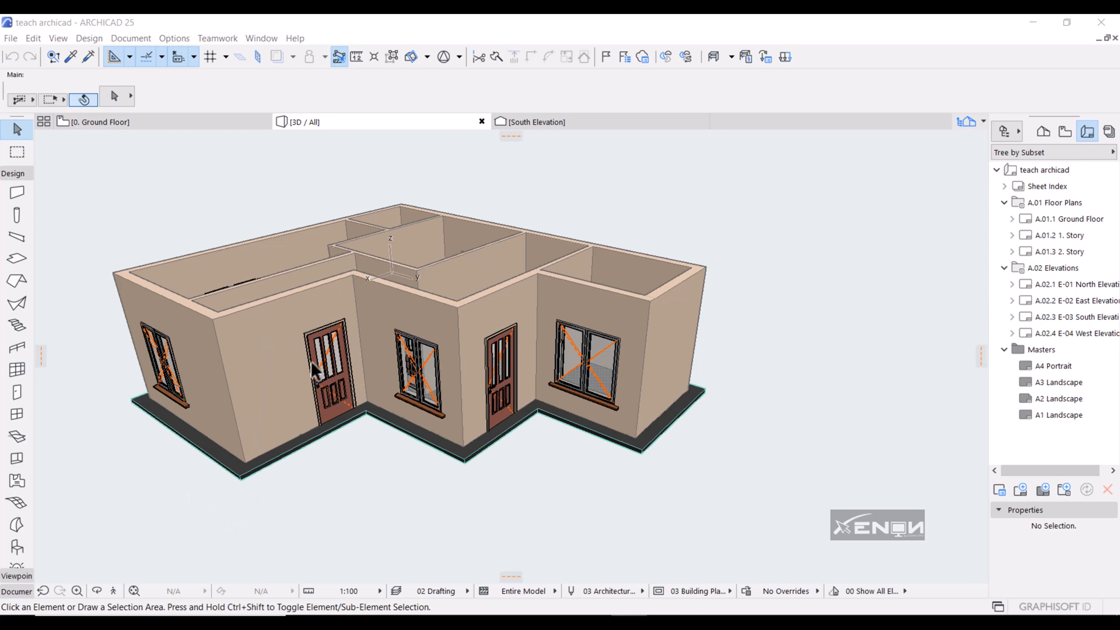
pyautogui.moveTo(580, 416)
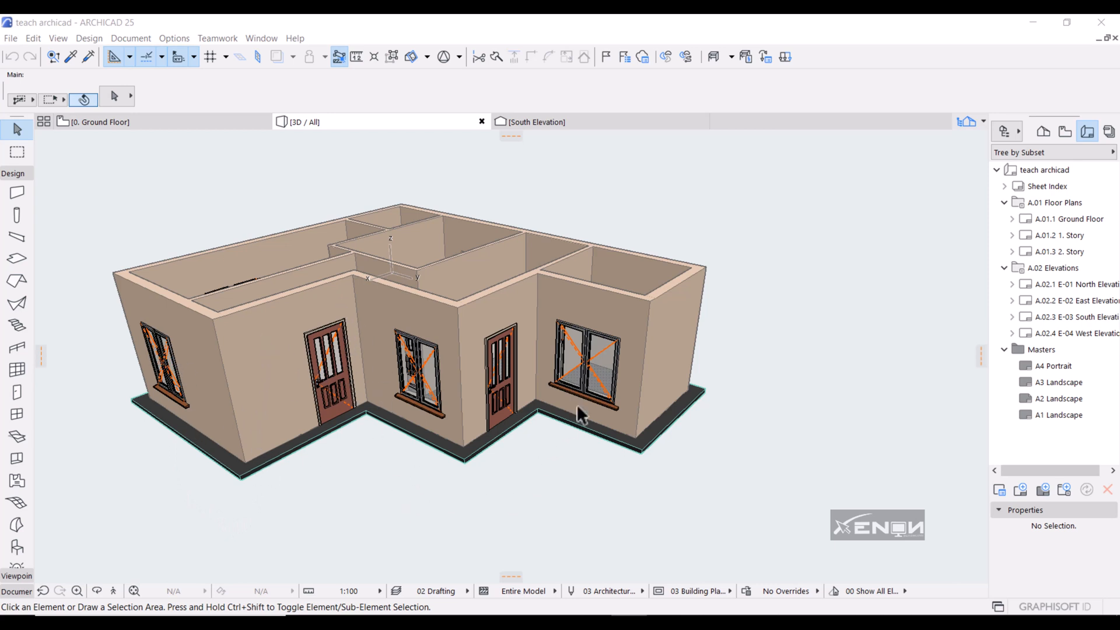
pyautogui.moveTo(553, 417)
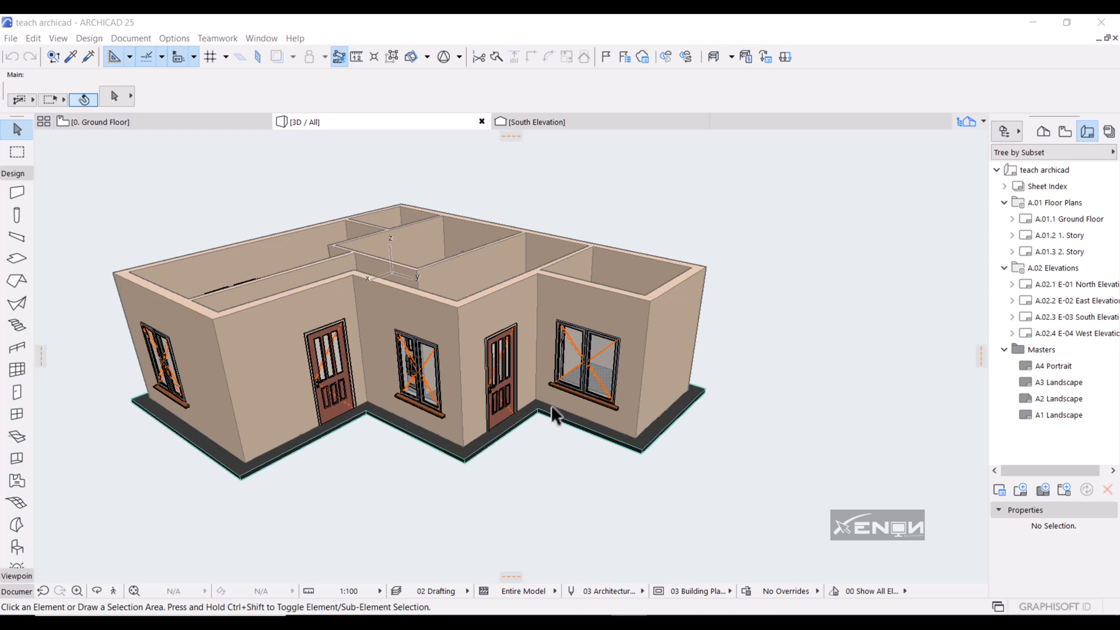
pyautogui.moveTo(550, 420)
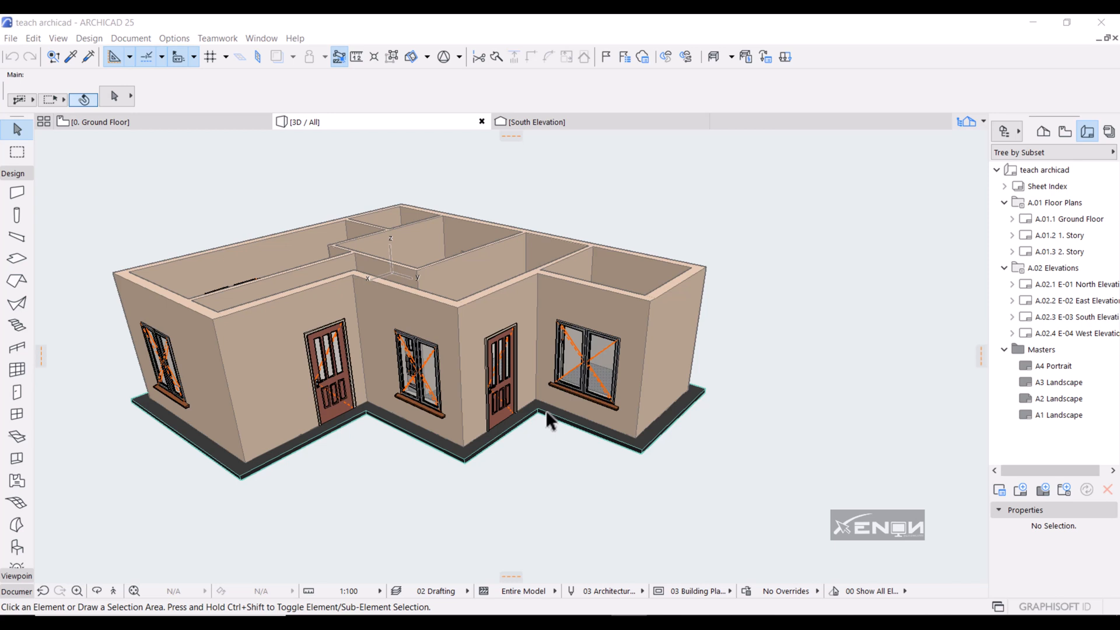
pyautogui.moveTo(549, 420)
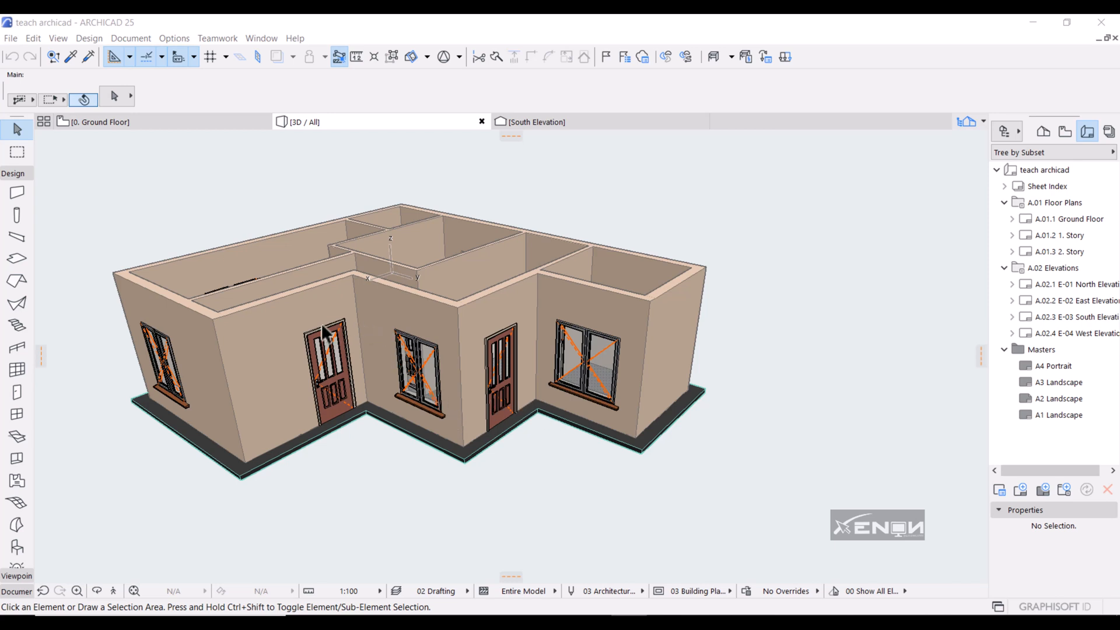
pyautogui.moveTo(399, 339)
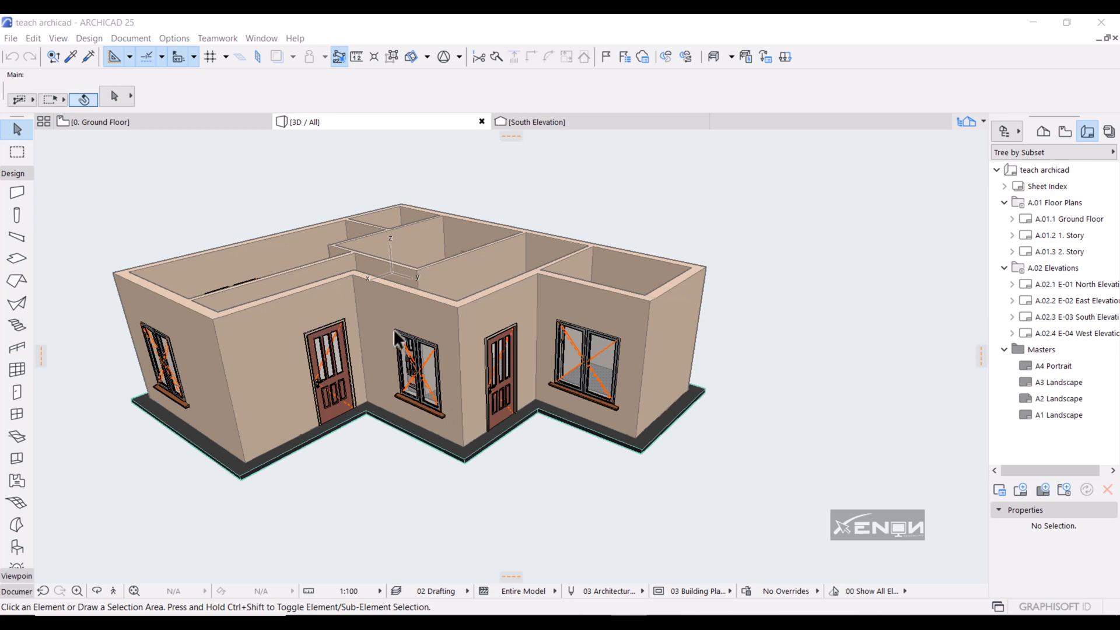
pyautogui.moveTo(650, 325)
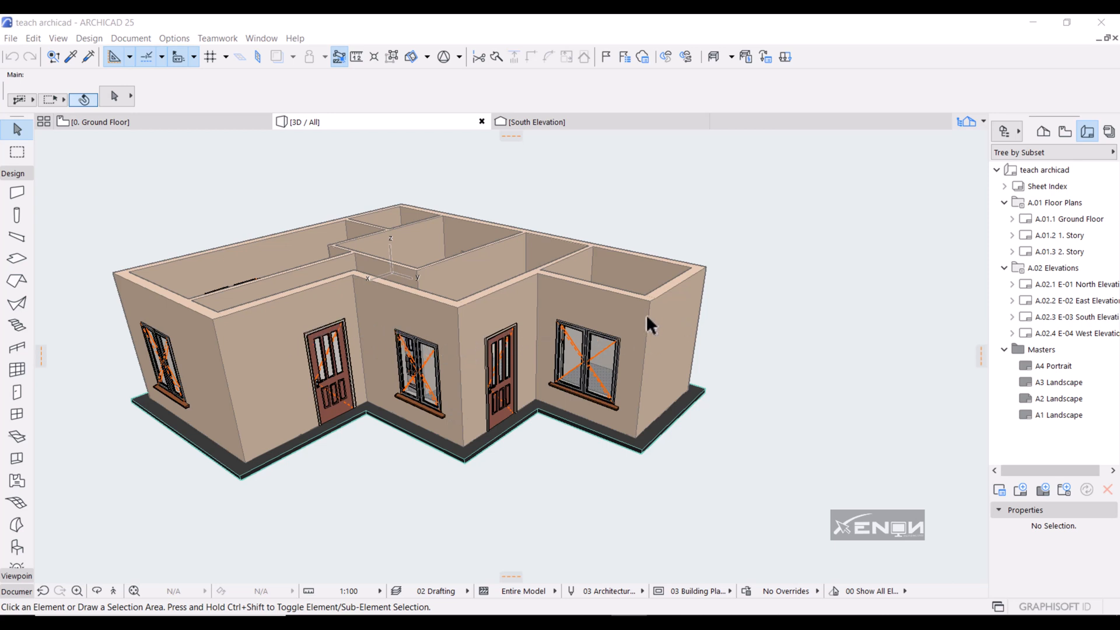
pyautogui.moveTo(493, 407)
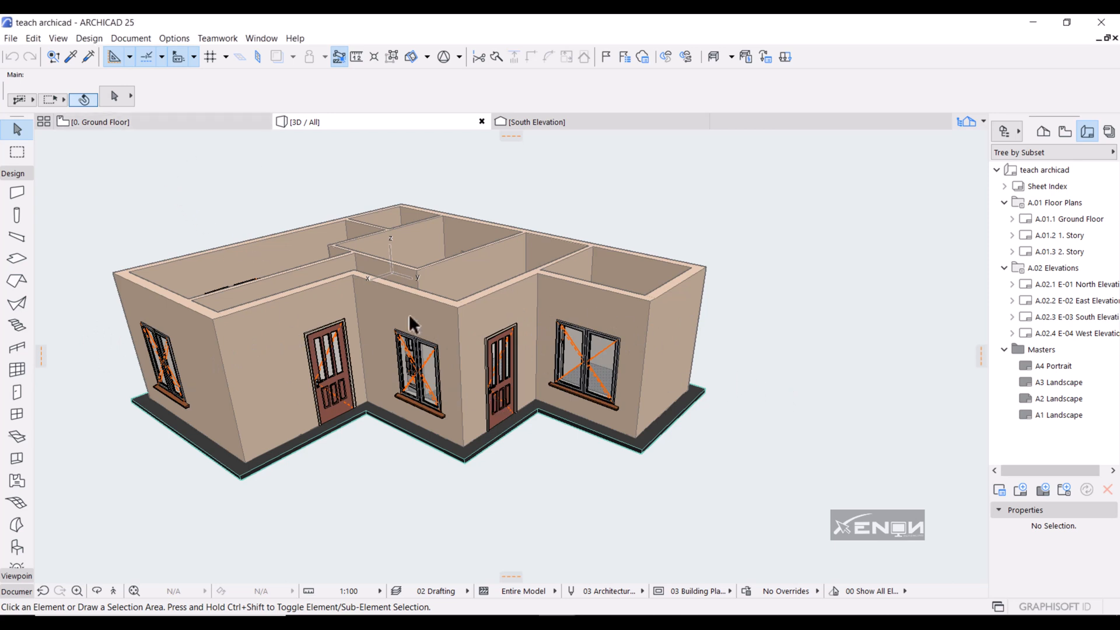
# Switch to the 0. Ground Floor plan and open the Beam tool's default settings
pyautogui.click(98, 122)
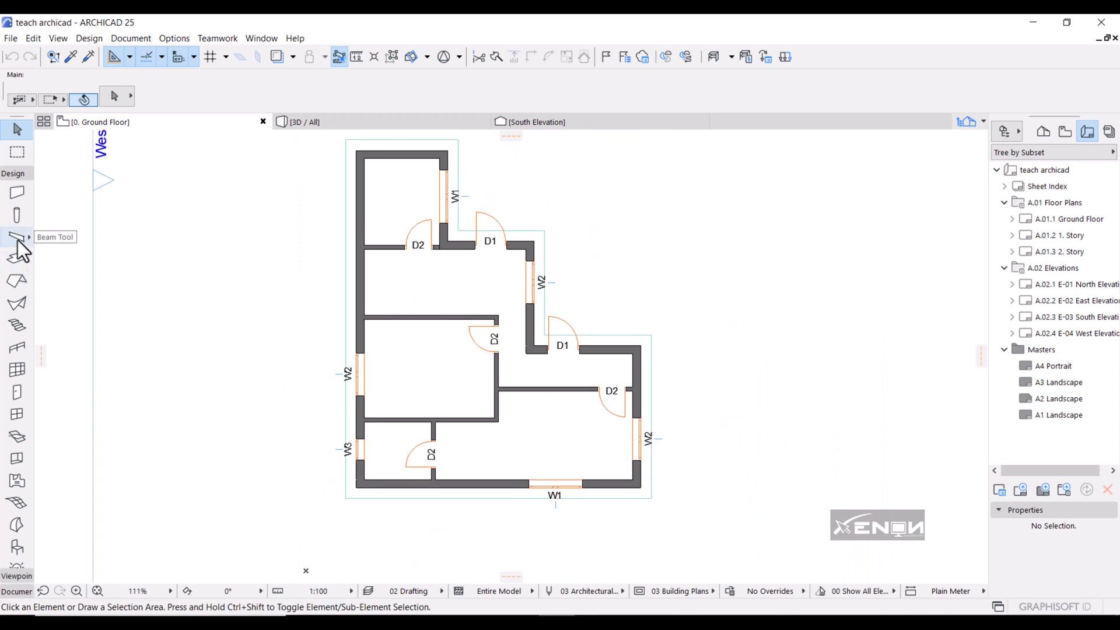
pyautogui.click(18, 237)
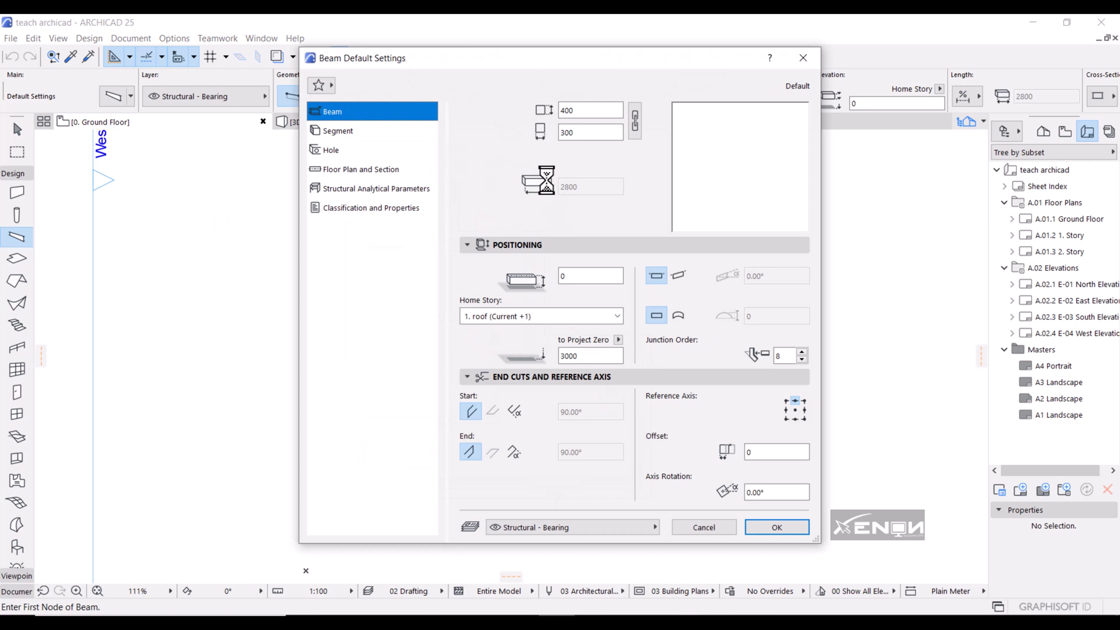
# Set the default beam cross-section to height 225 and width 200
pyautogui.click(590, 133)
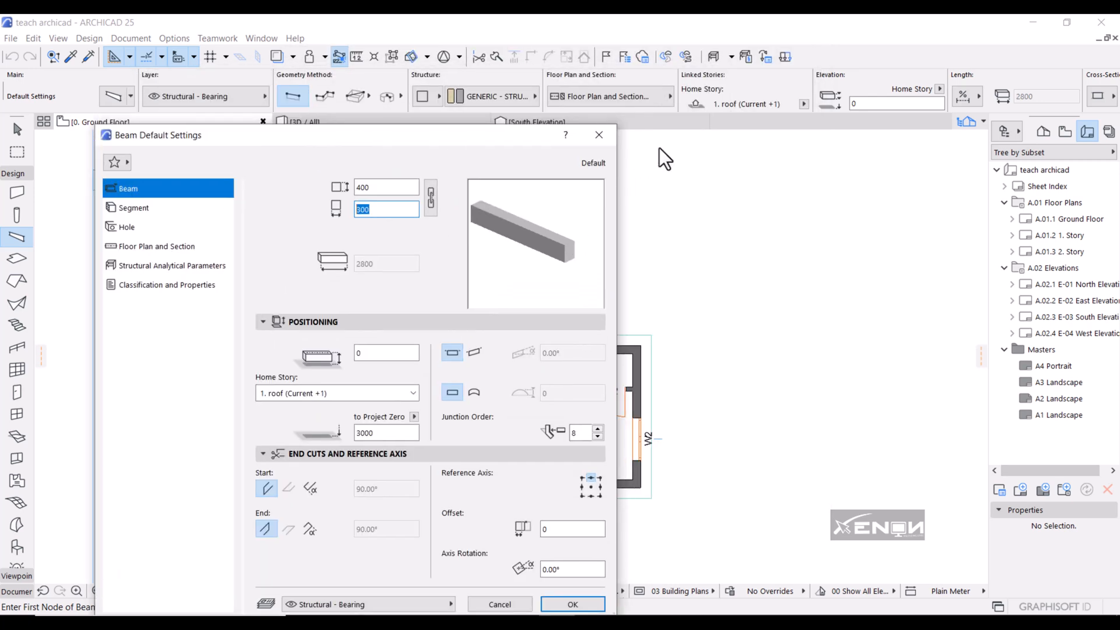
pyautogui.click(572, 605)
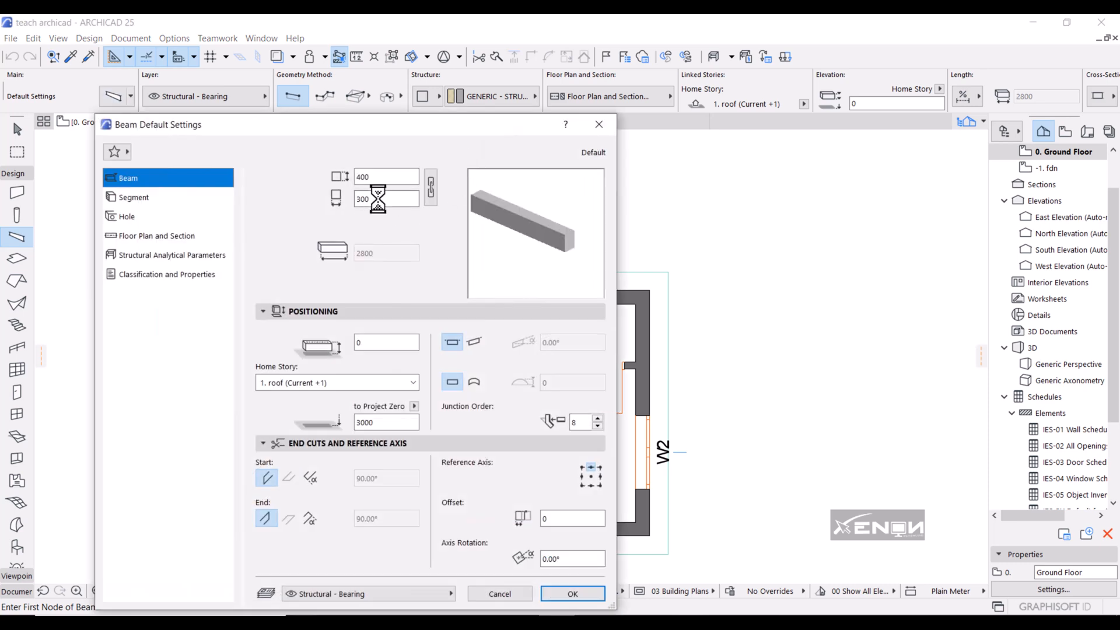
pyautogui.click(386, 198)
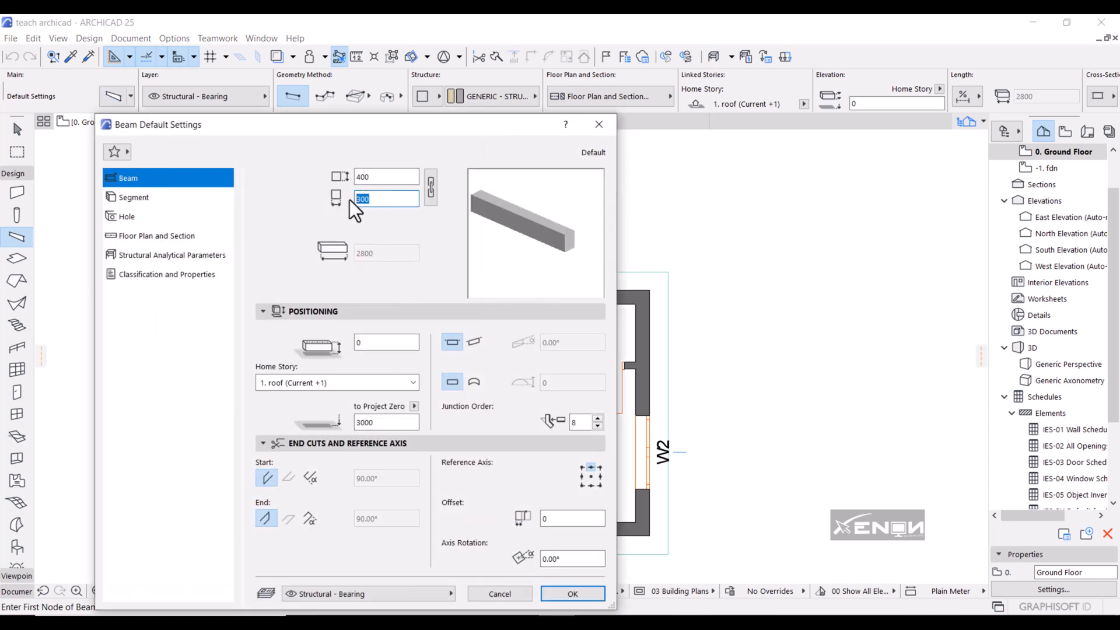
pyautogui.write('225')
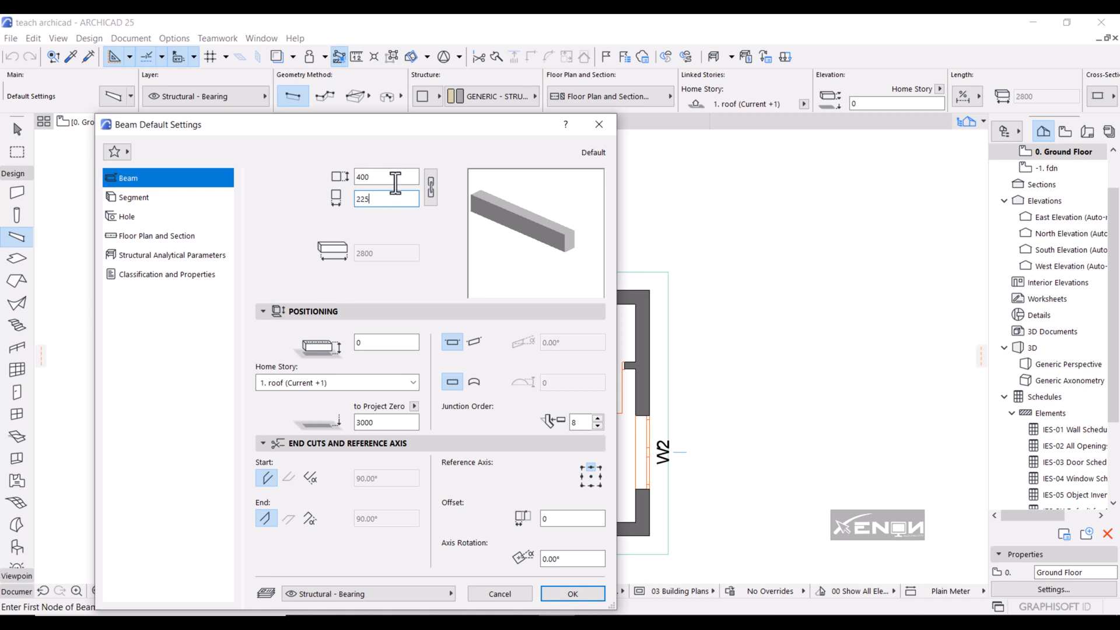
pyautogui.click(386, 176)
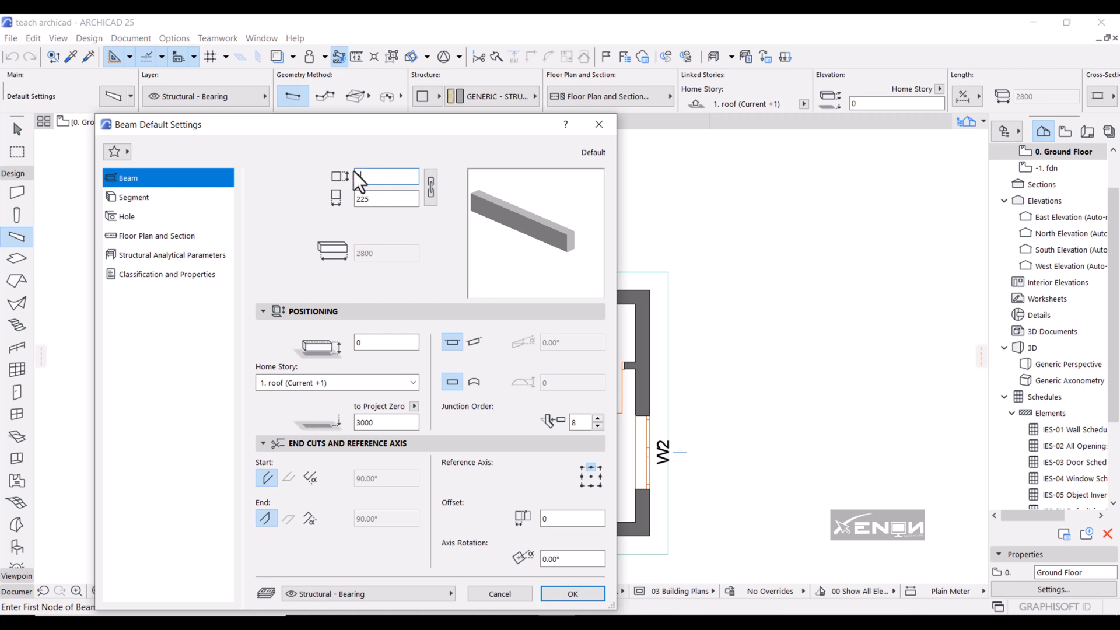
pyautogui.write('200')
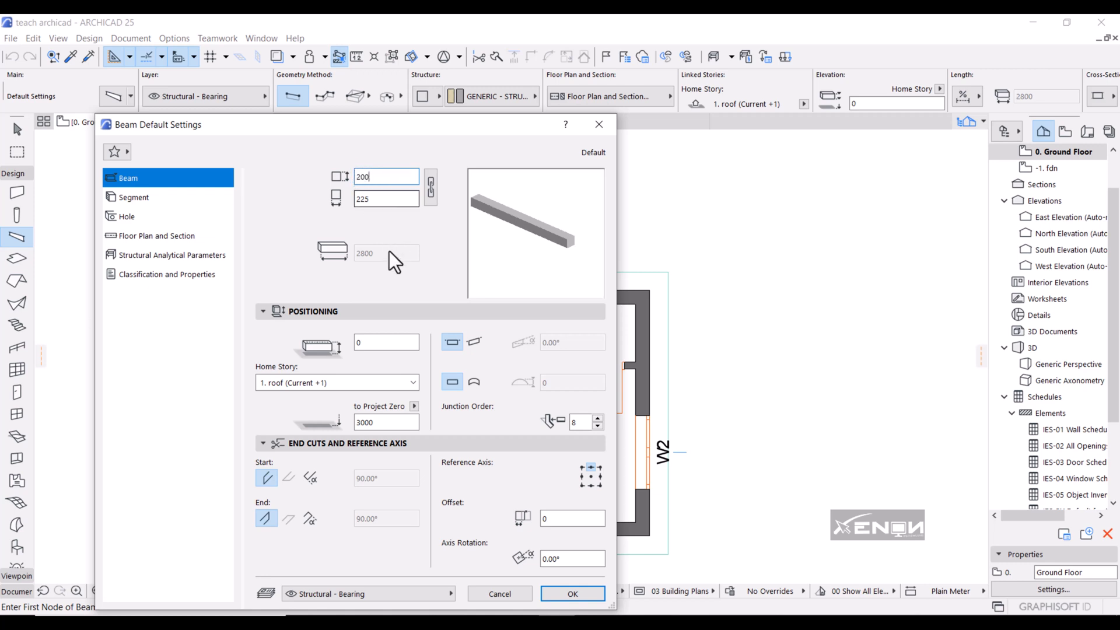
pyautogui.moveTo(132, 211)
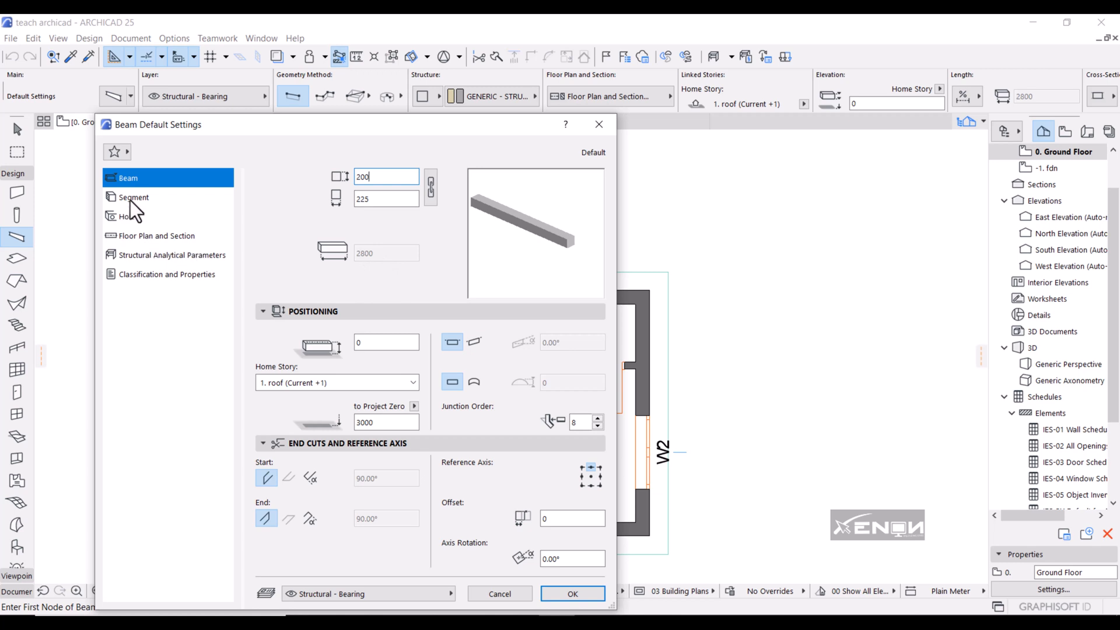
pyautogui.moveTo(606, 508)
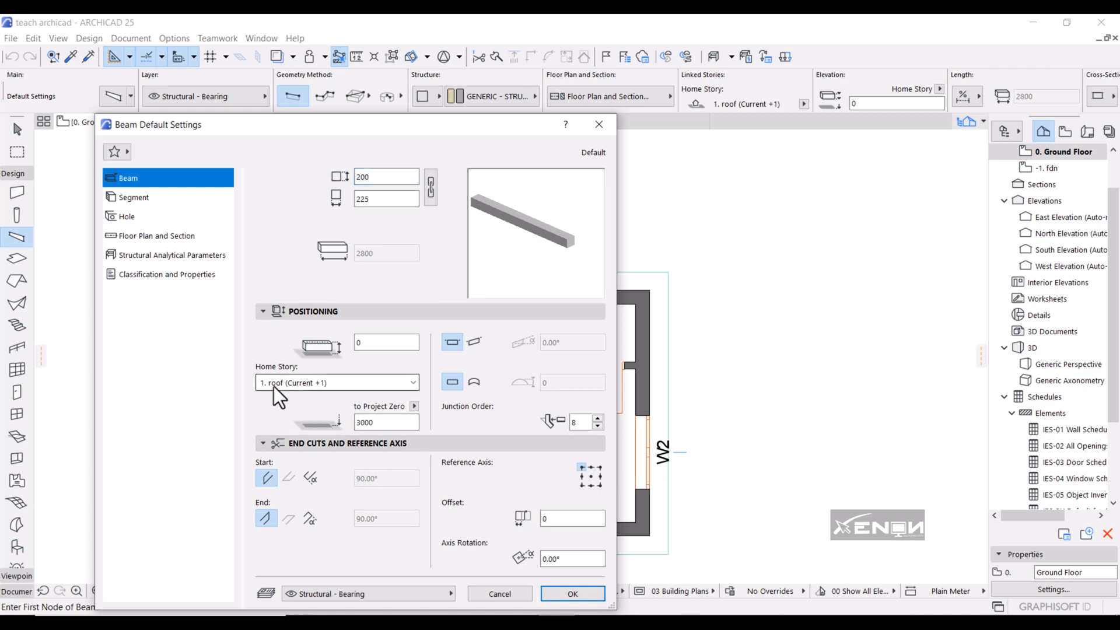
pyautogui.moveTo(326, 399)
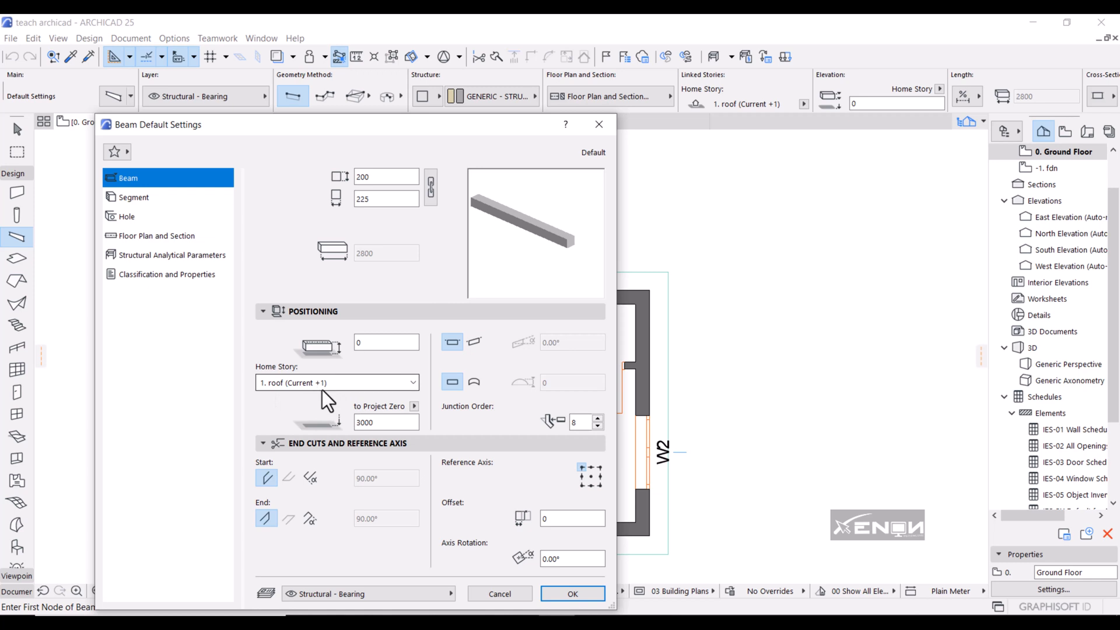
pyautogui.moveTo(394, 397)
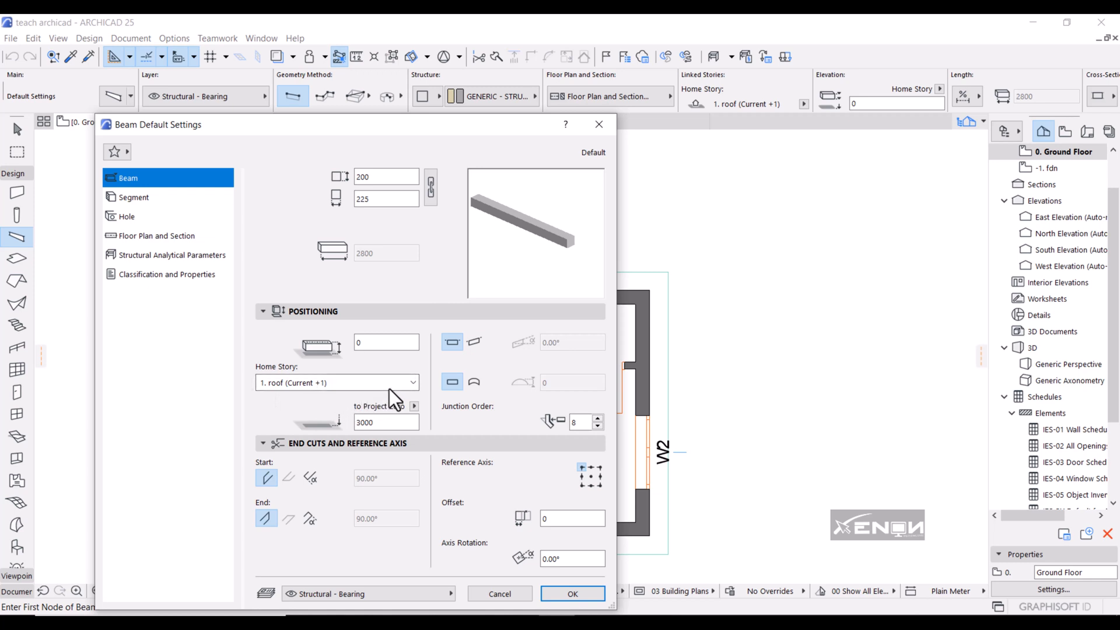
# Make 0. Ground Floor the beam's home story with elevation 2100 to Project Zero
pyautogui.click(414, 383)
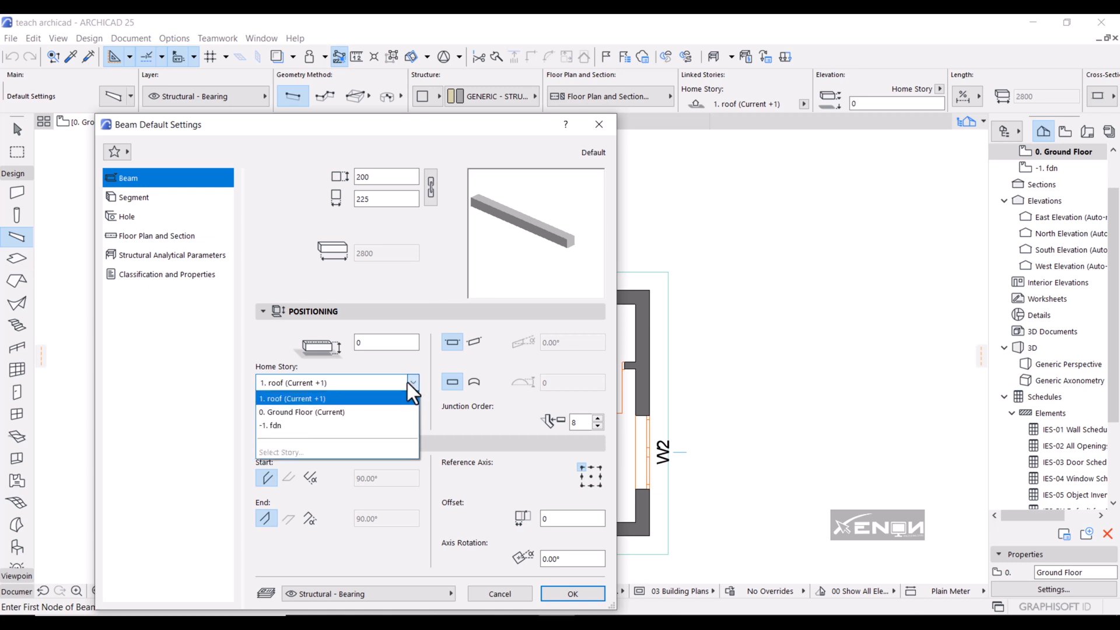
pyautogui.click(301, 412)
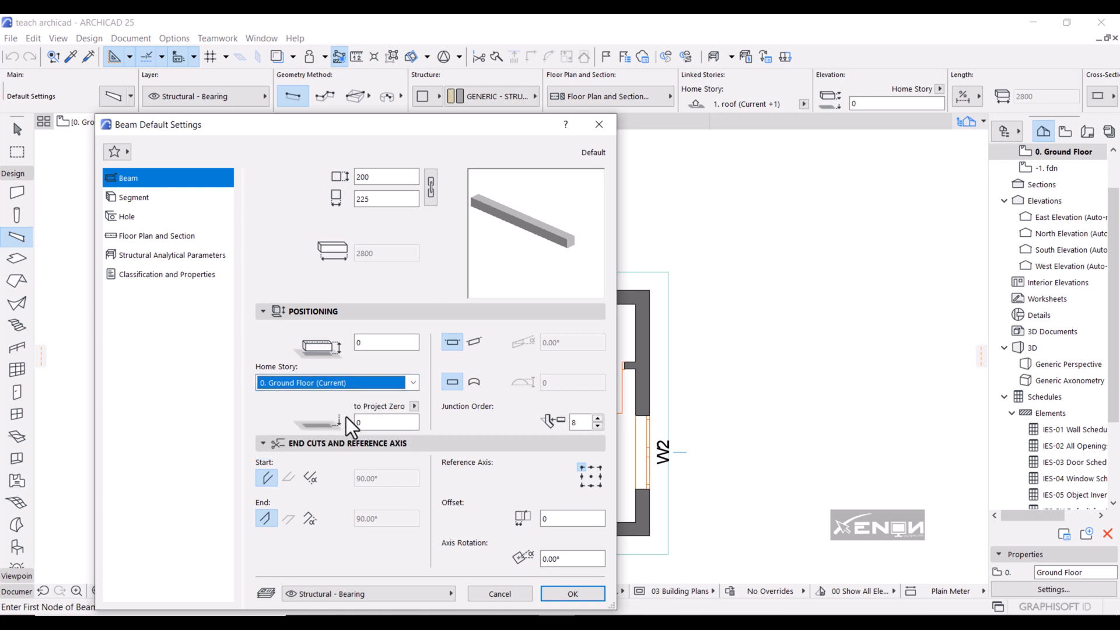
pyautogui.moveTo(370, 423)
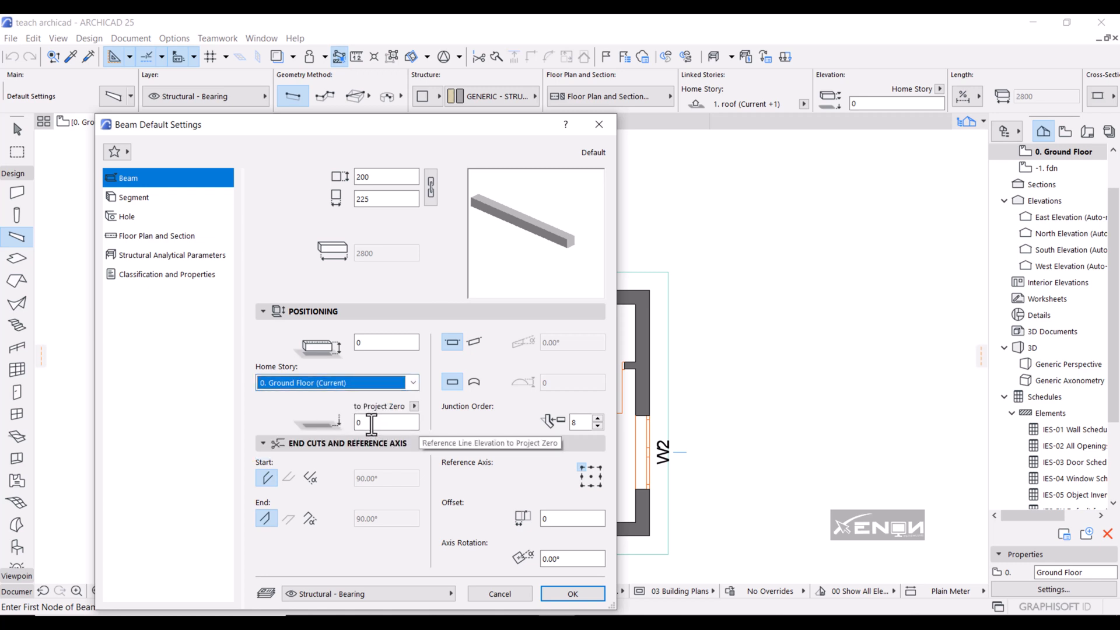
pyautogui.click(386, 423)
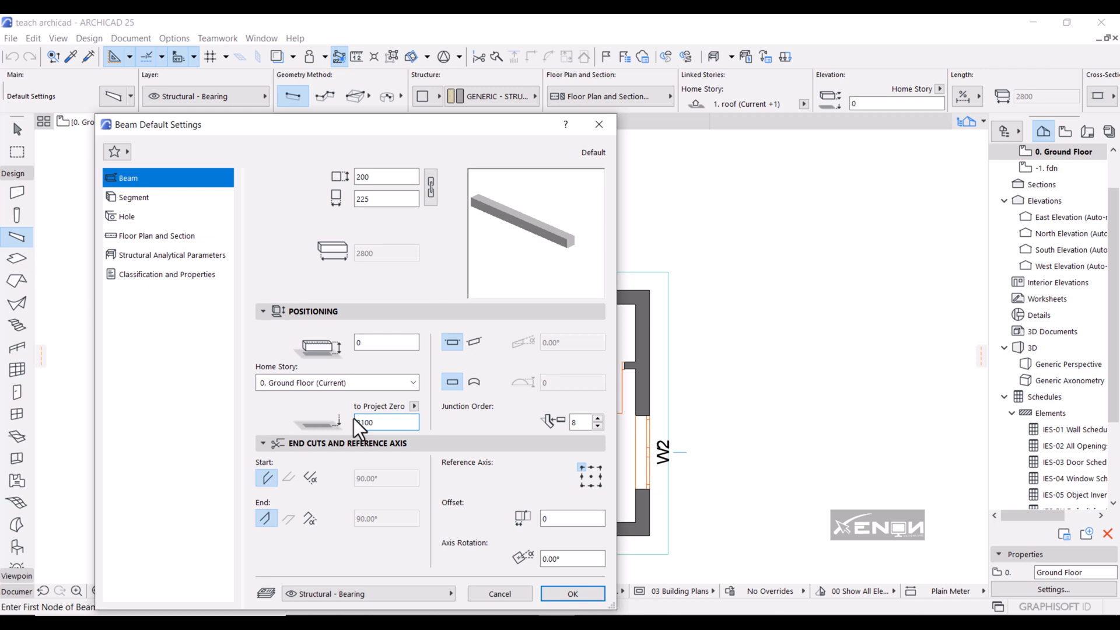
pyautogui.write('2100')
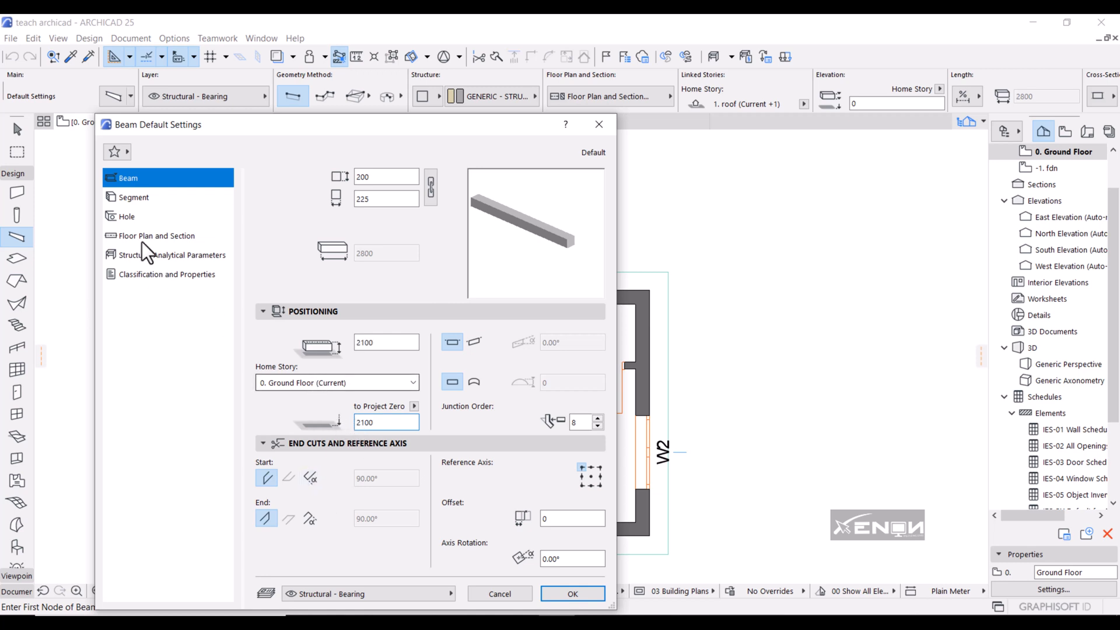
# In the Segment settings, choose Reinforced Concrete - Structural as the beam's building material
pyautogui.click(133, 198)
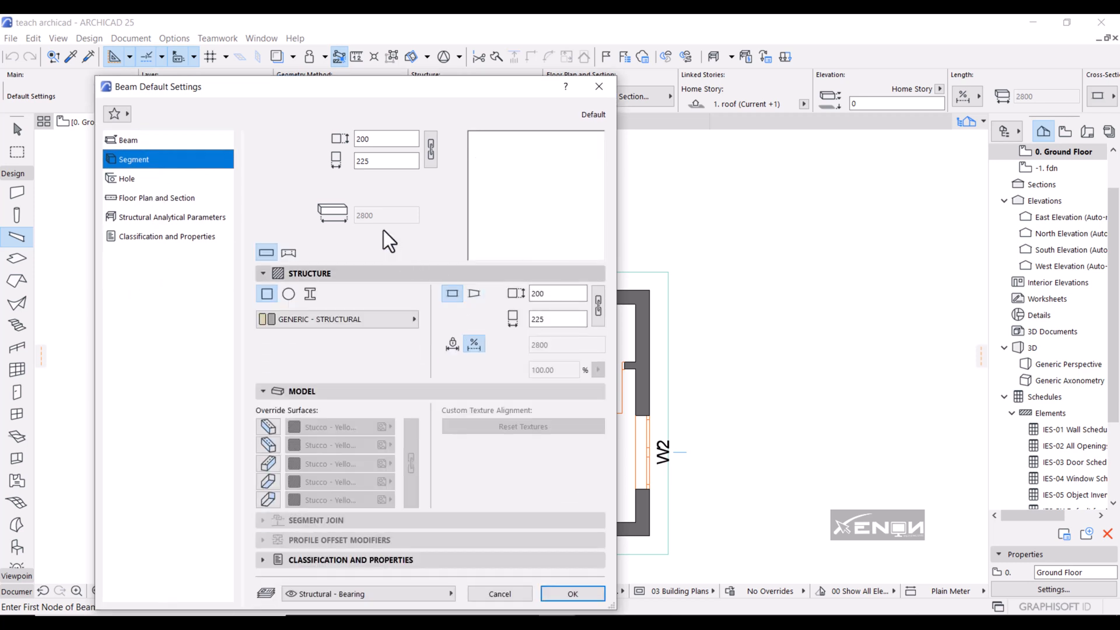
pyautogui.moveTo(411, 229)
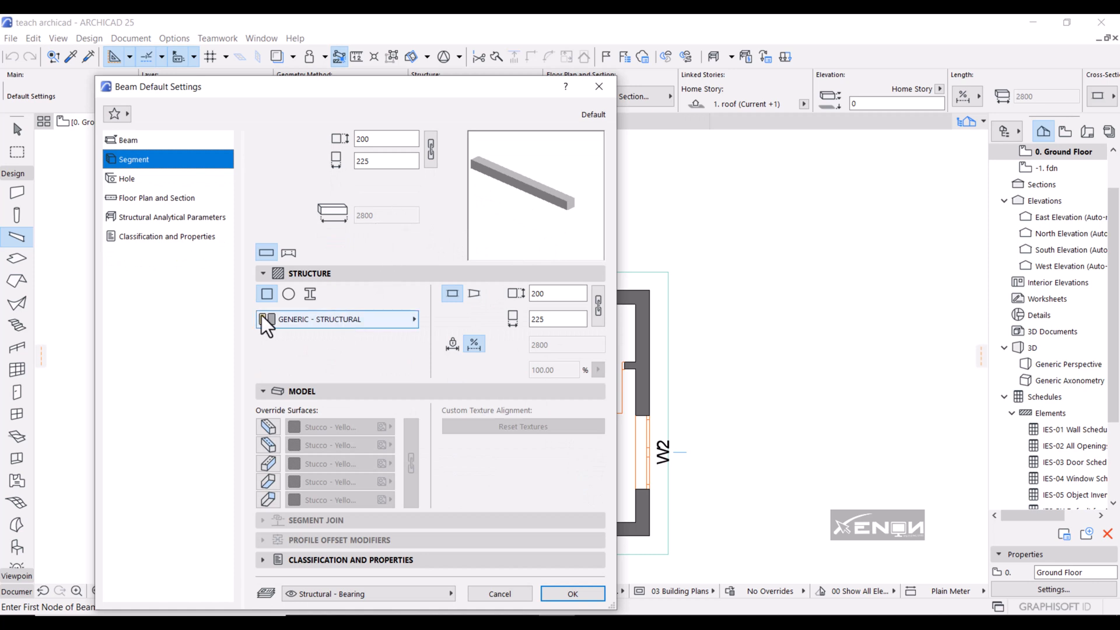
pyautogui.click(336, 320)
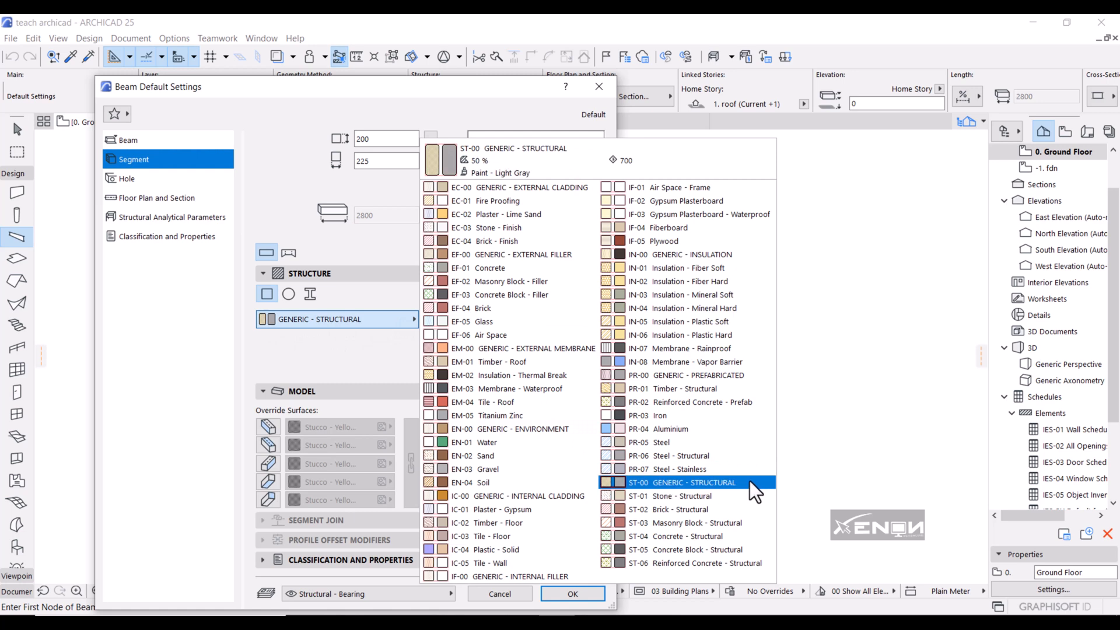
pyautogui.click(689, 549)
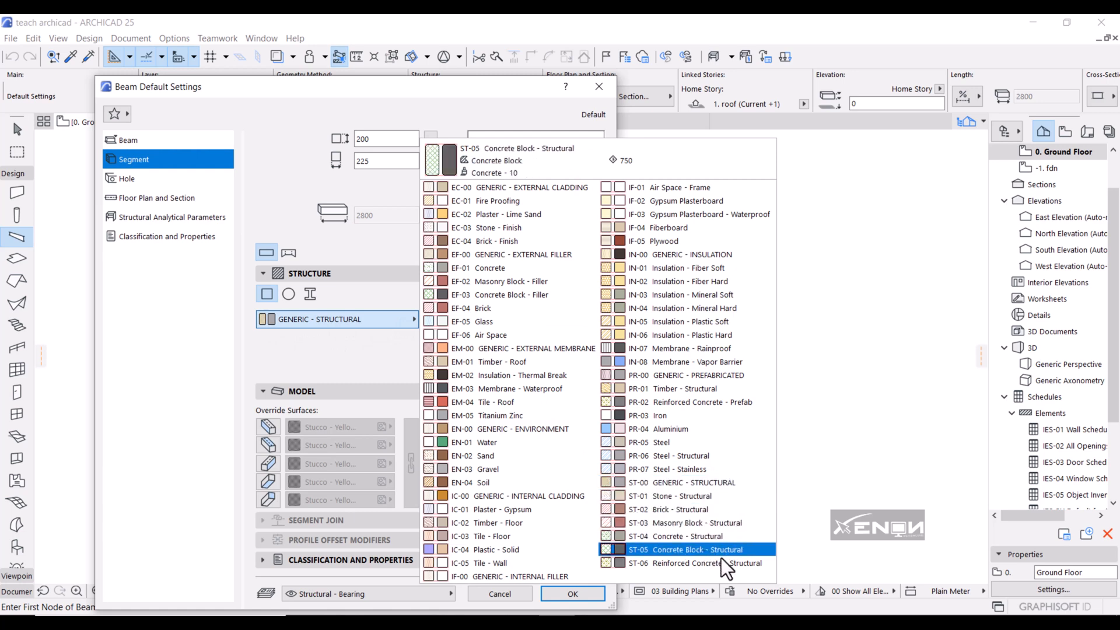
pyautogui.click(708, 563)
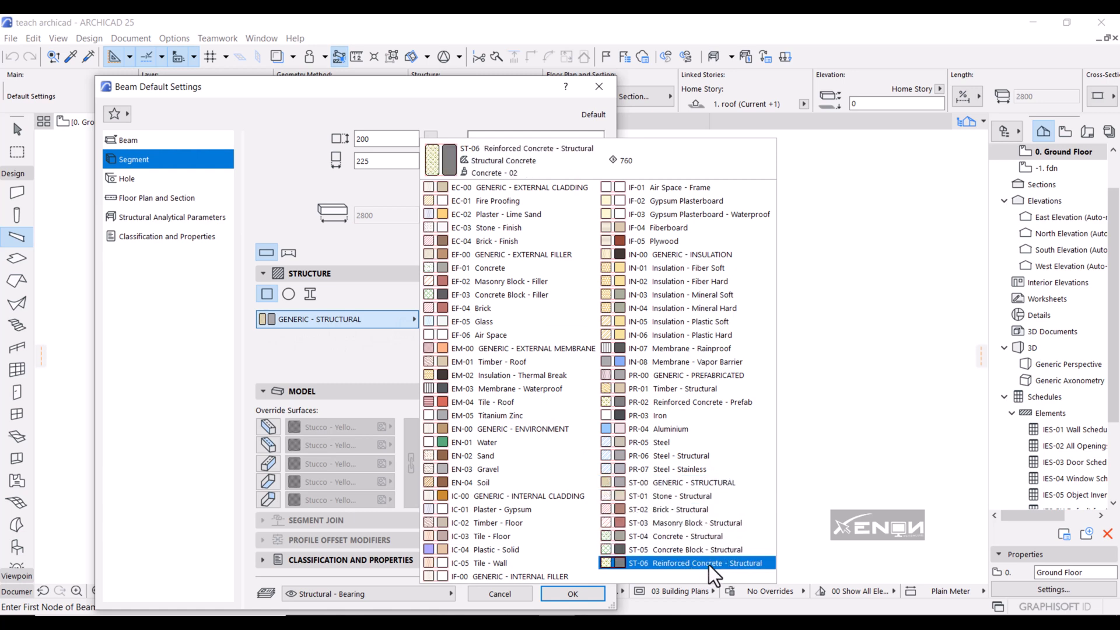
pyautogui.click(705, 562)
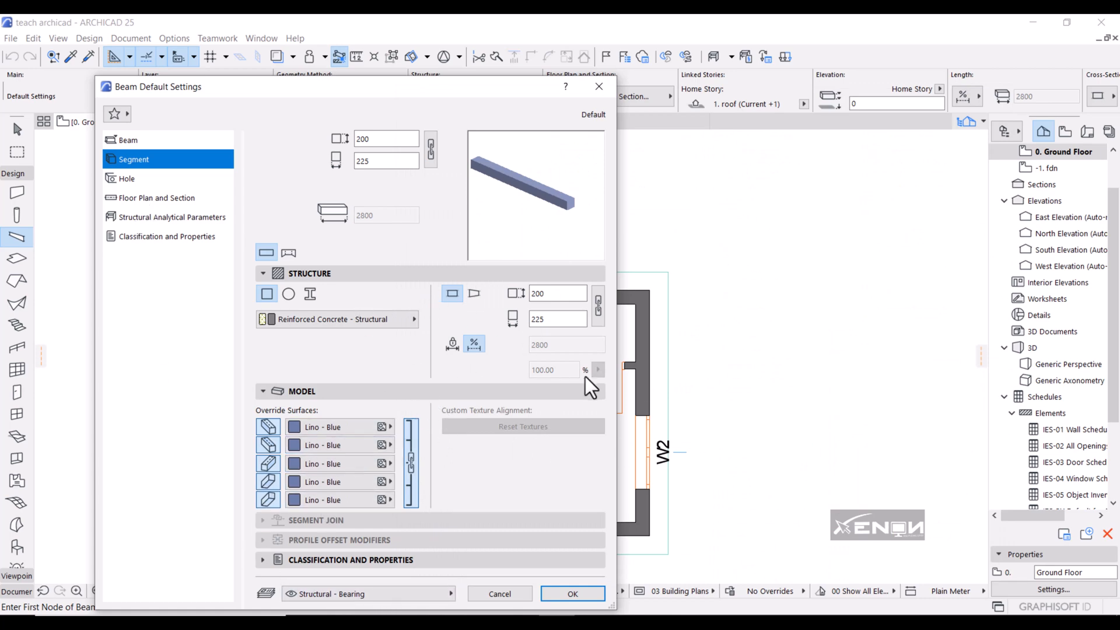
pyautogui.moveTo(474, 293)
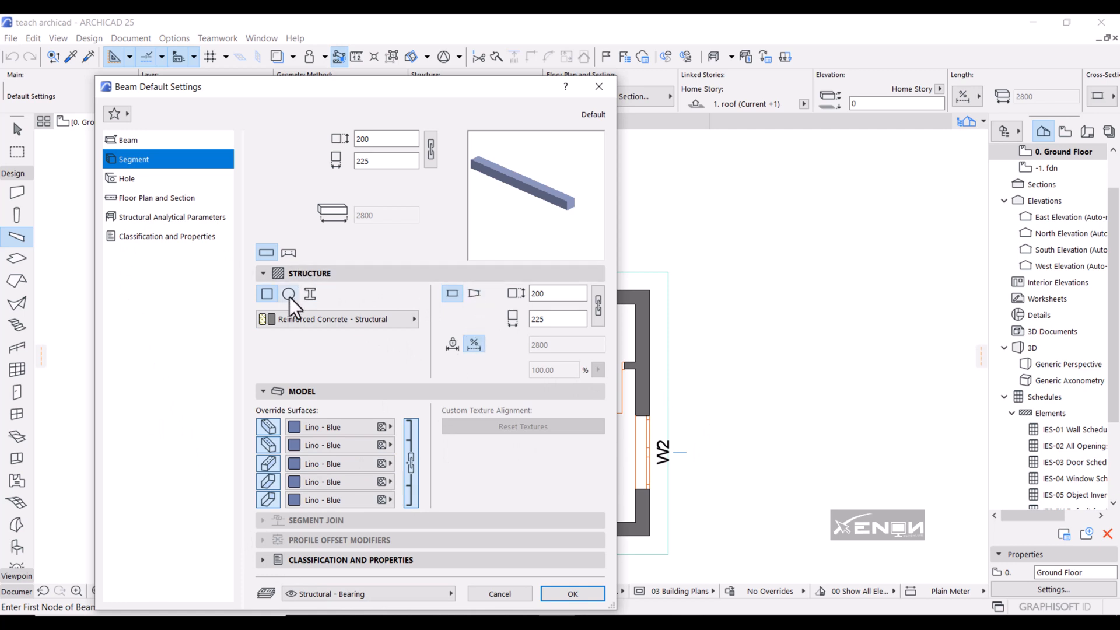
pyautogui.moveTo(288, 294)
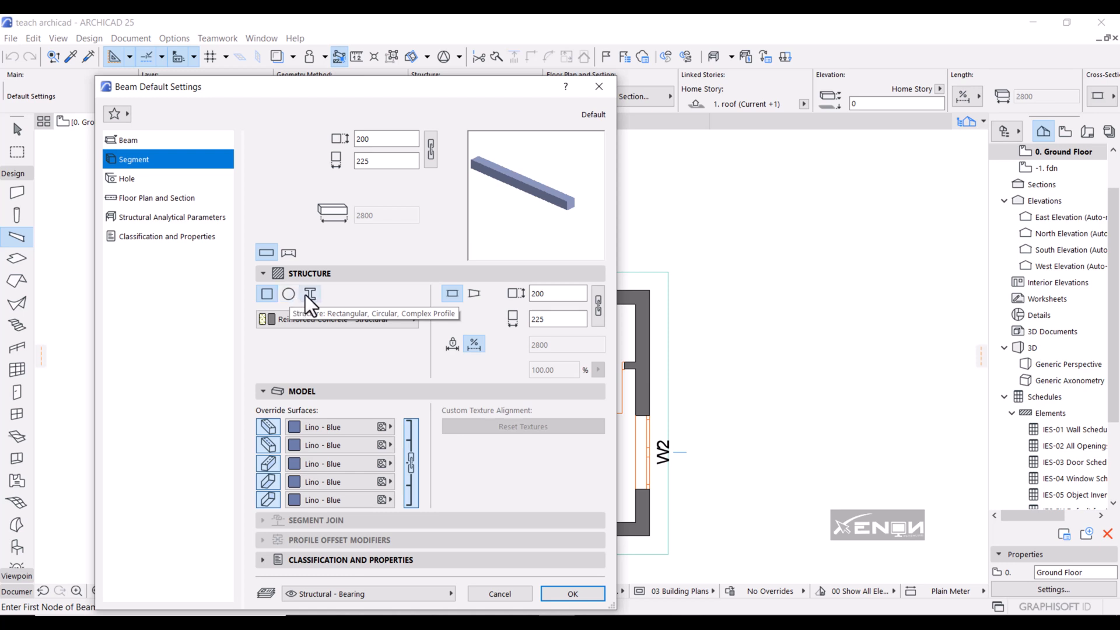
pyautogui.moveTo(132, 177)
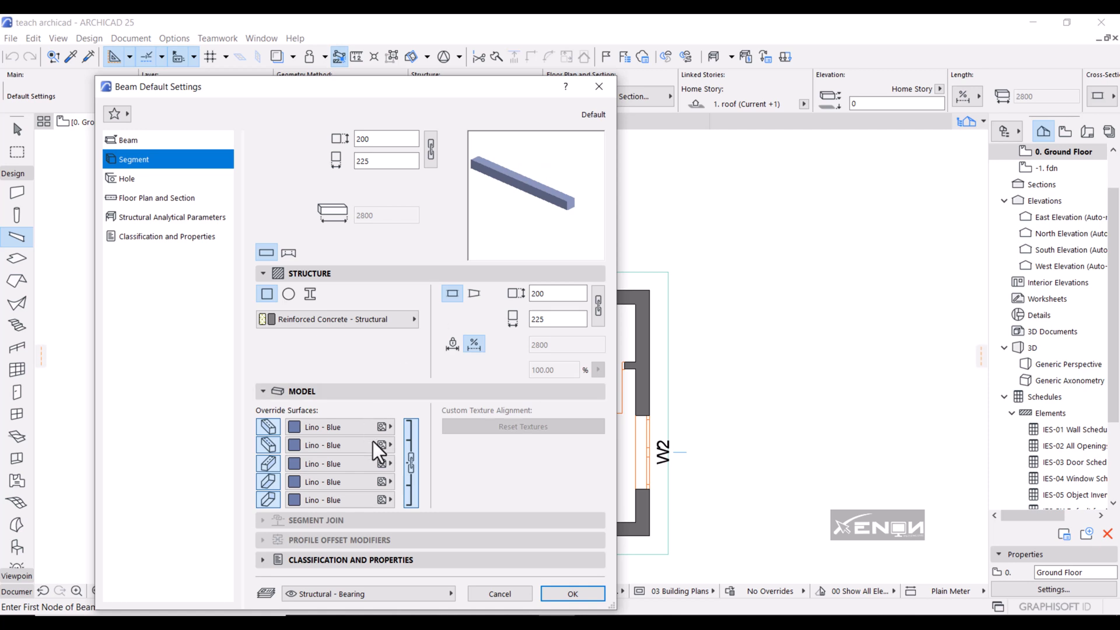
pyautogui.moveTo(142, 203)
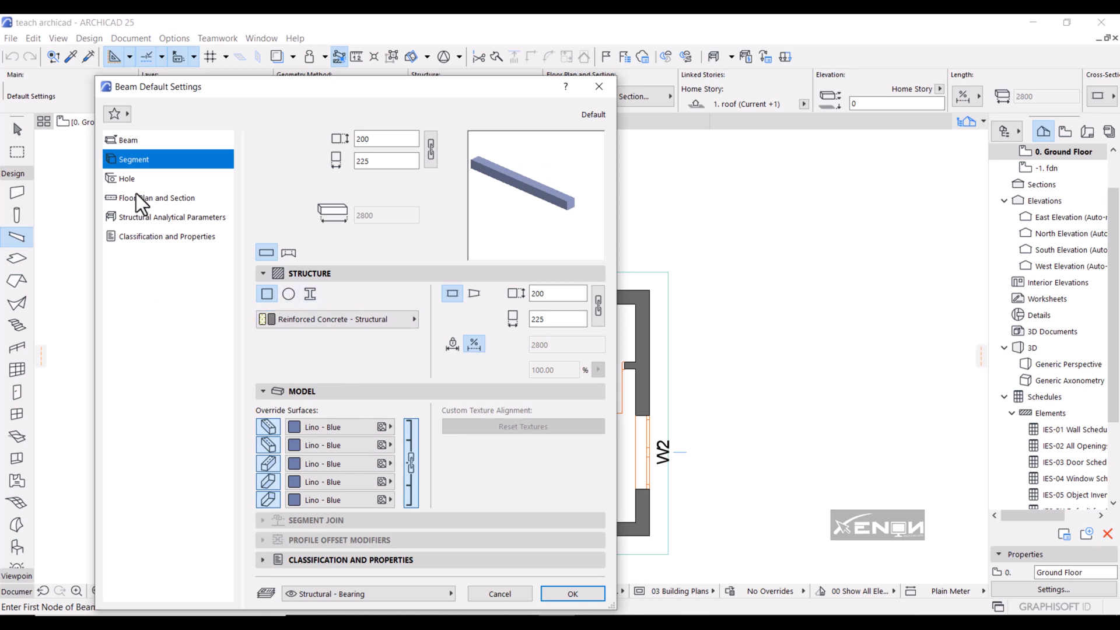
# Review the beam's Hole page and its Floor Plan and Section display options
pyautogui.click(127, 179)
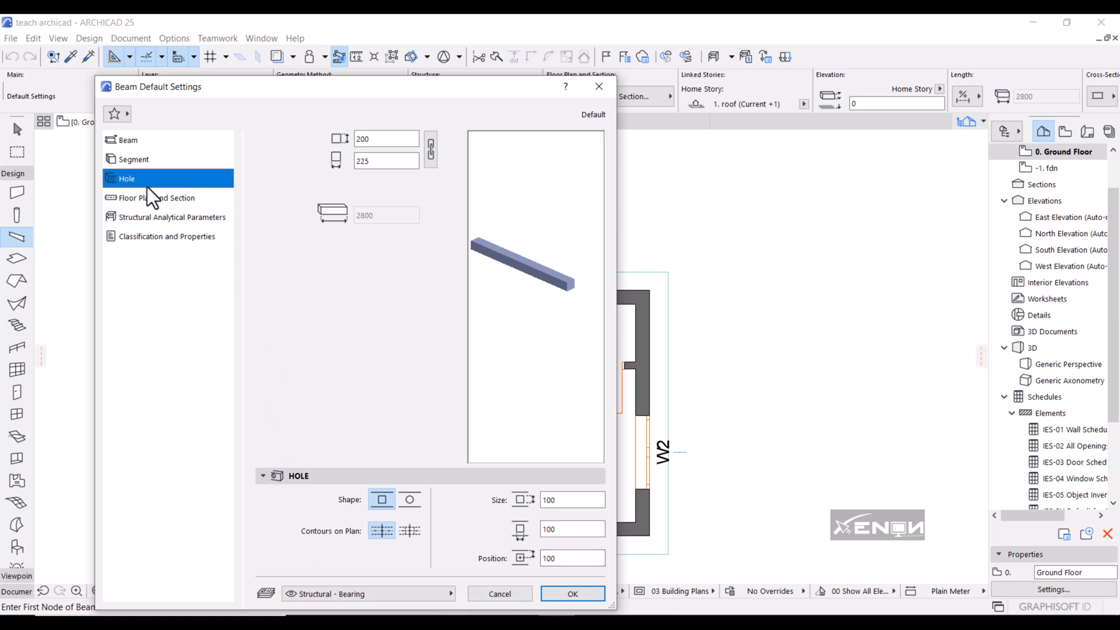
pyautogui.click(156, 199)
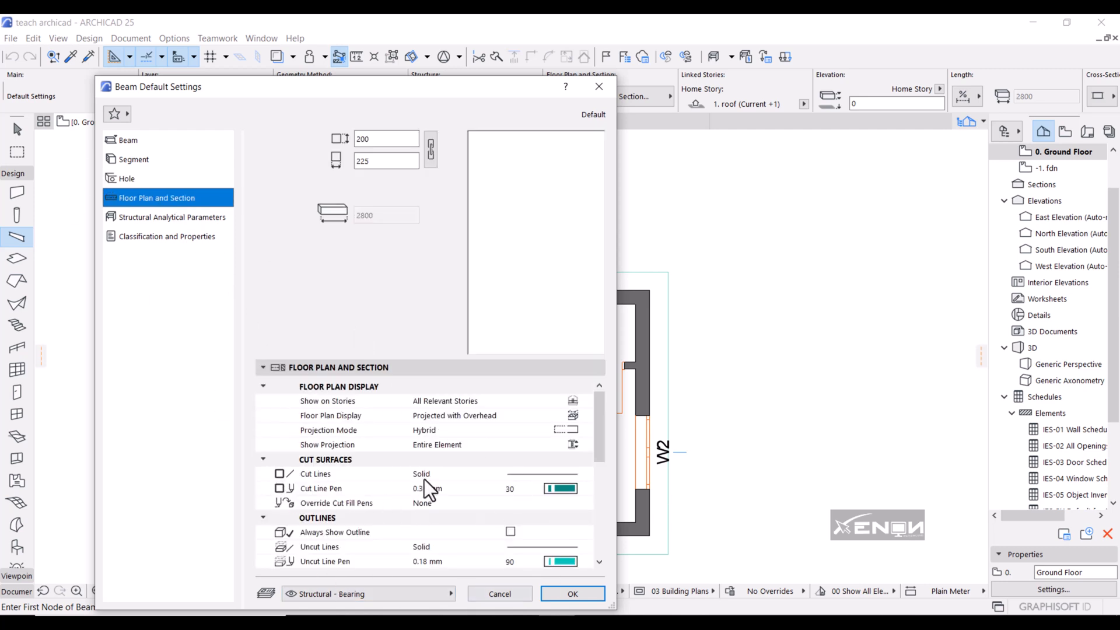
pyautogui.scroll(-3)
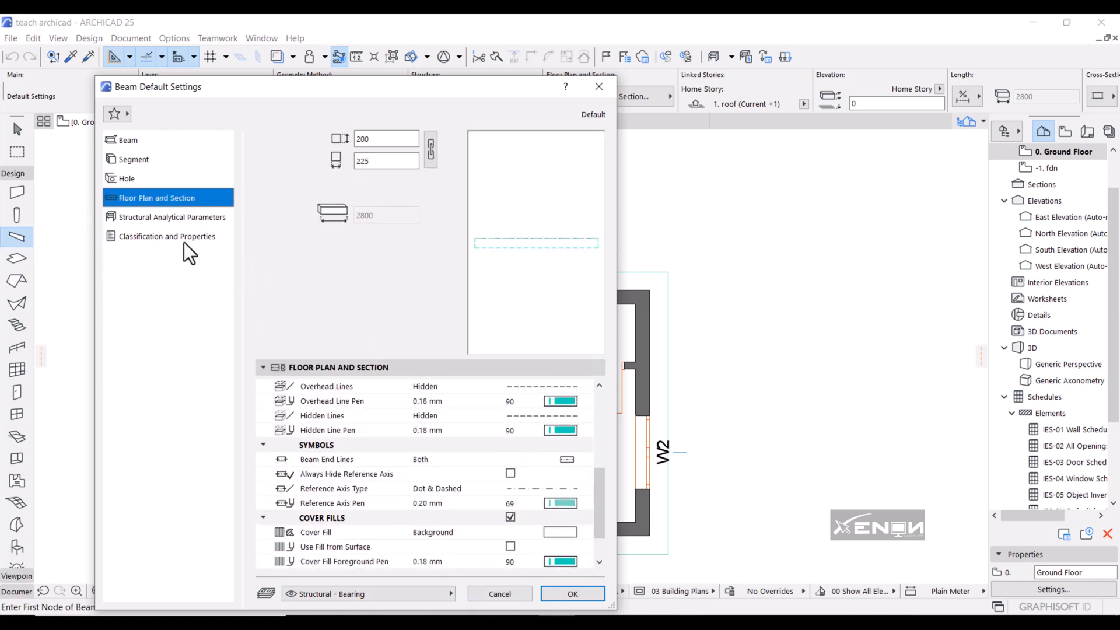
# Accept the beam defaults and choose the polyline method to draw beams as a continuous chain
pyautogui.click(571, 594)
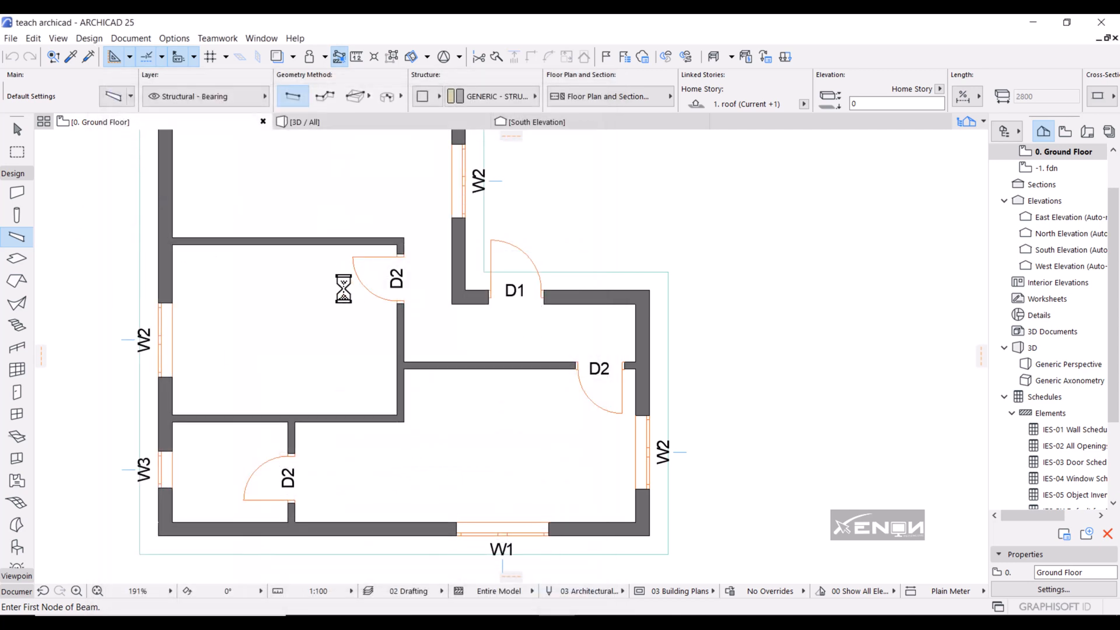
pyautogui.moveTo(294, 348)
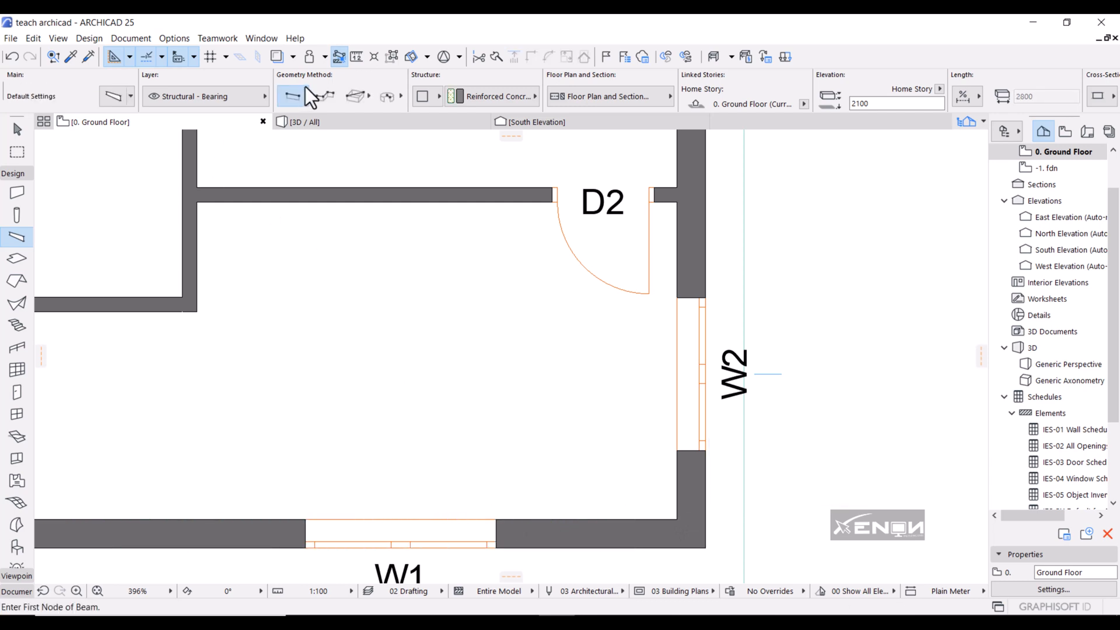
pyautogui.click(324, 95)
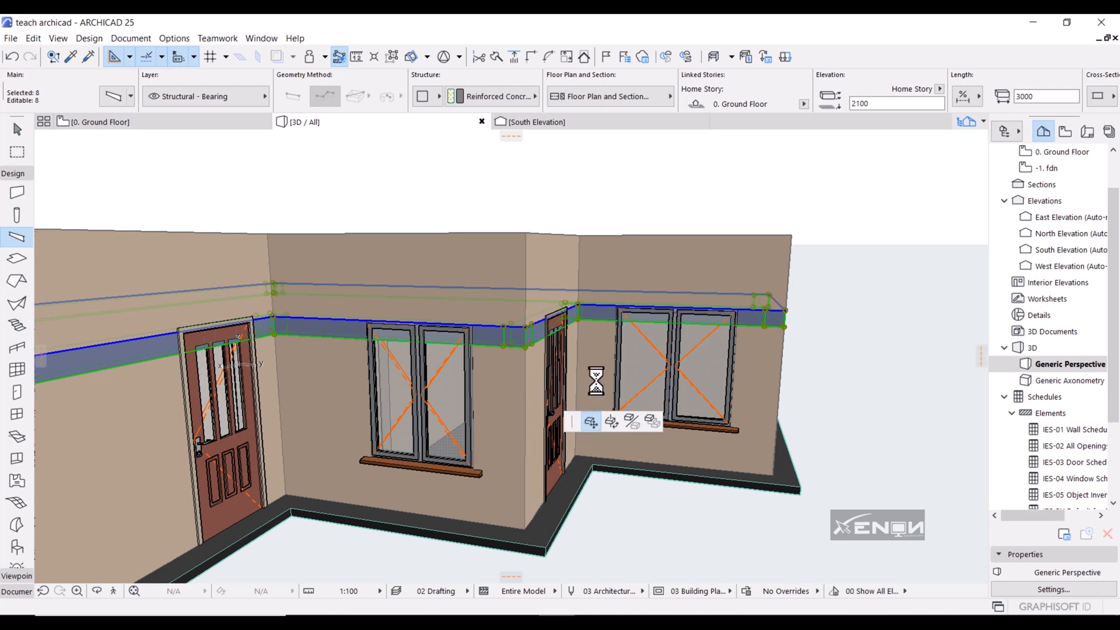
pyautogui.moveTo(546, 350)
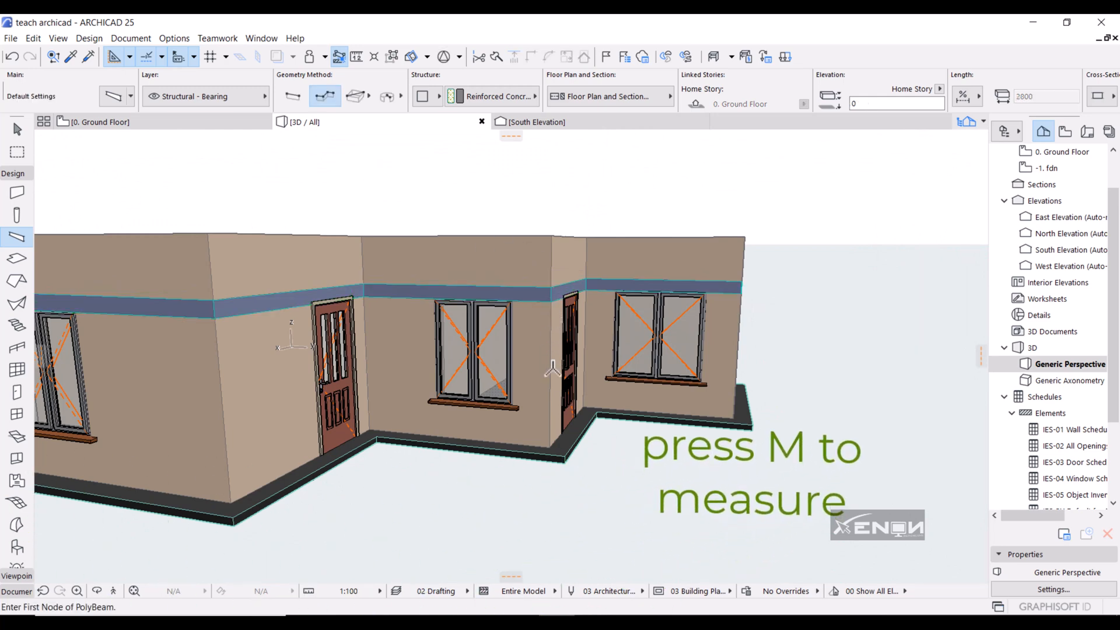
pyautogui.press('m')
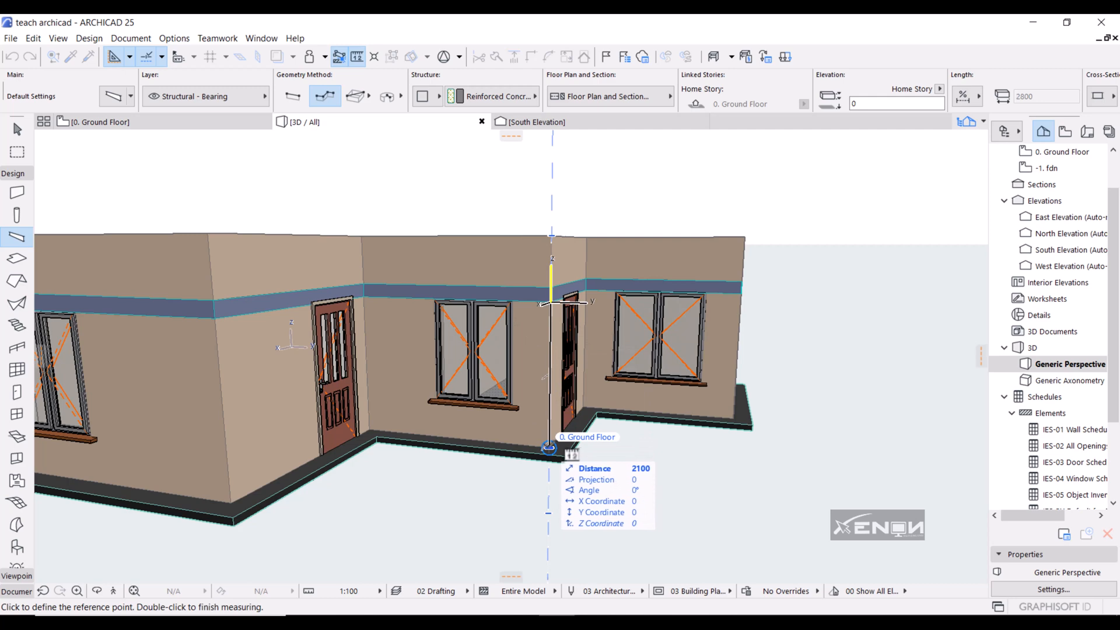
pyautogui.moveTo(550, 303)
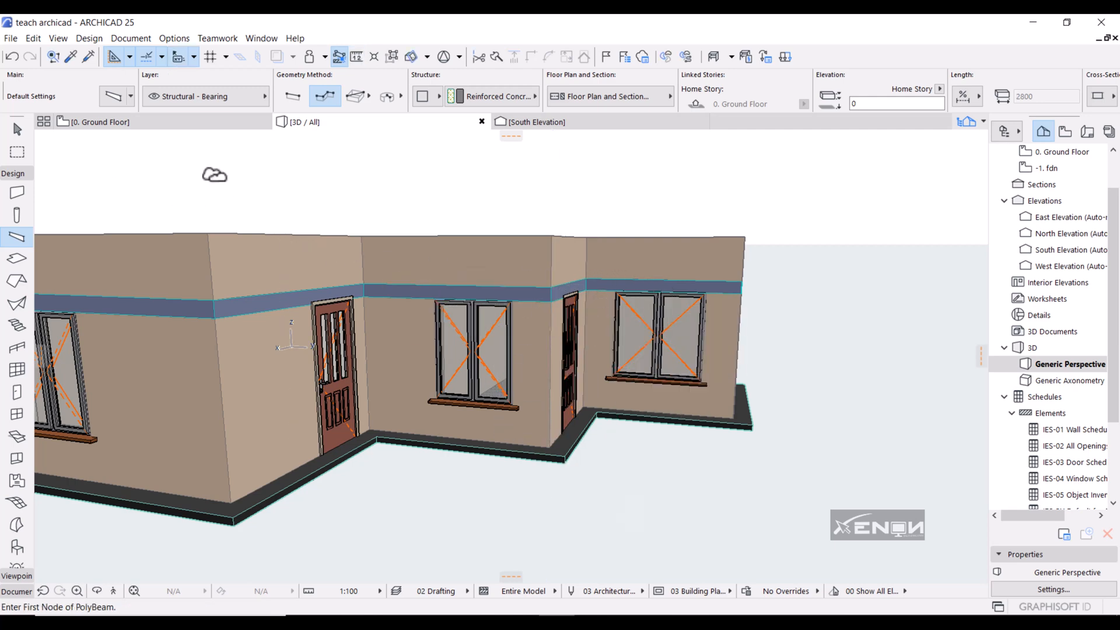
pyautogui.moveTo(217, 135)
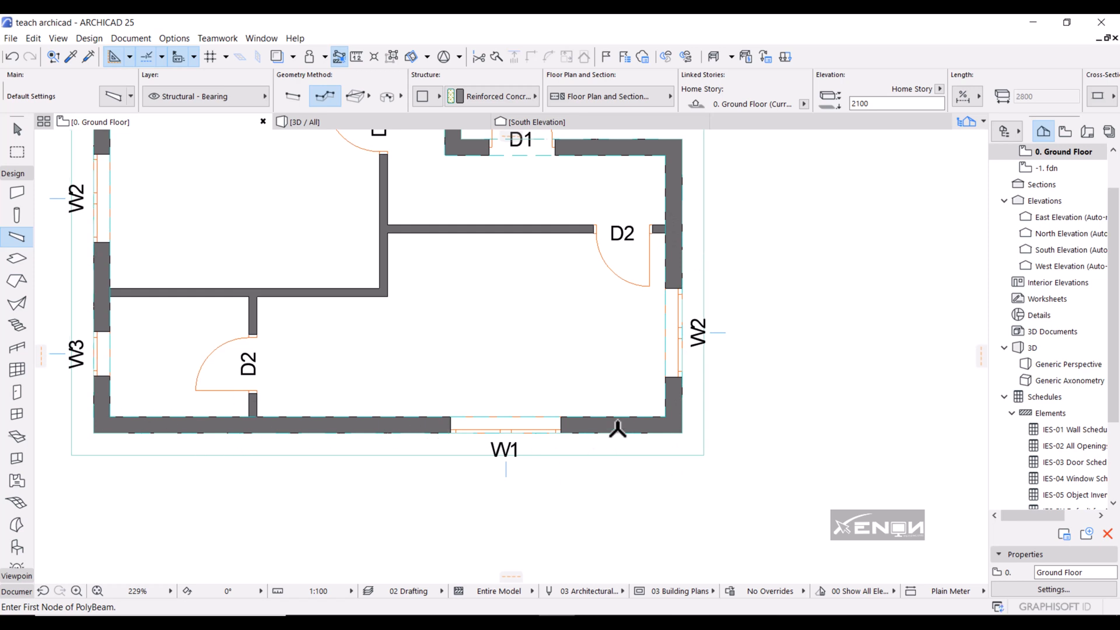
# Select the eight-segment beam ring on the ground floor plan
pyautogui.scroll(-3)
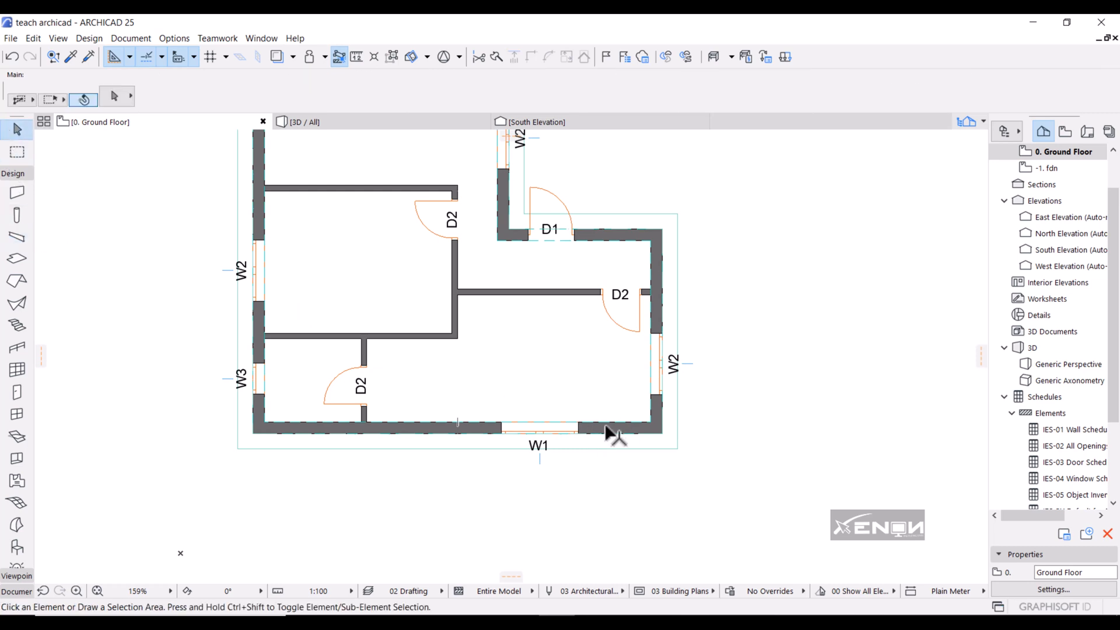
pyautogui.moveTo(617, 435)
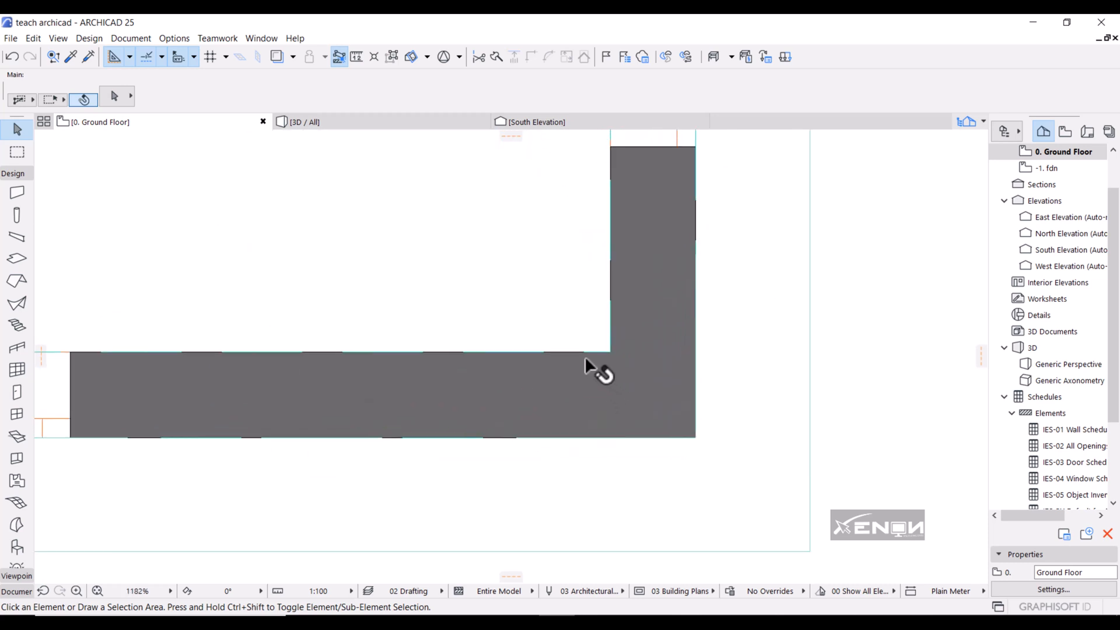
pyautogui.moveTo(586, 357)
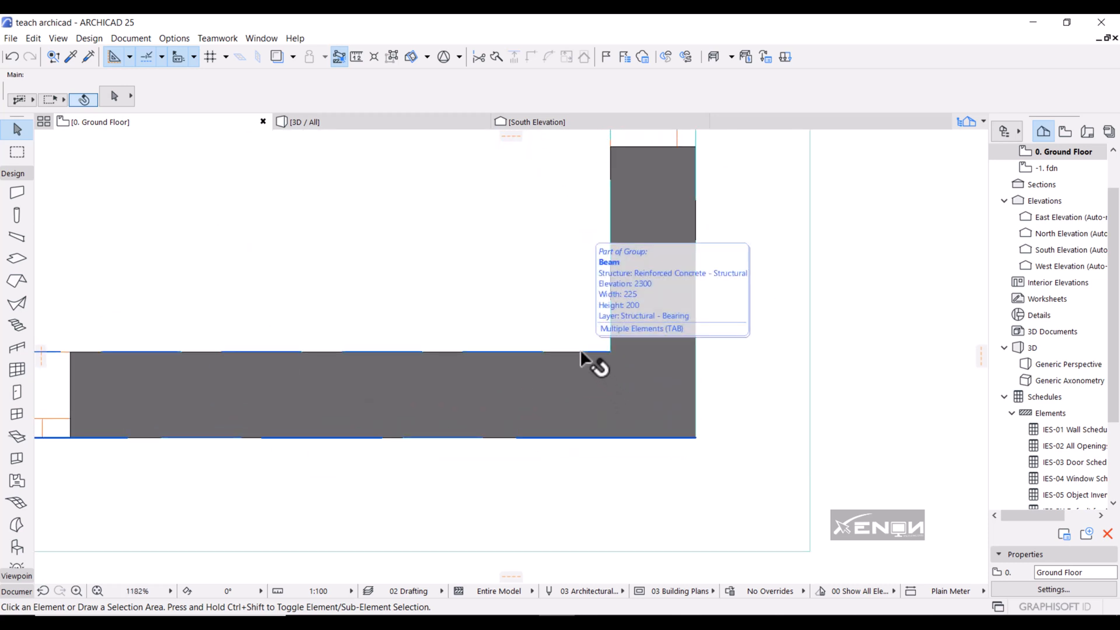
pyautogui.click(596, 360)
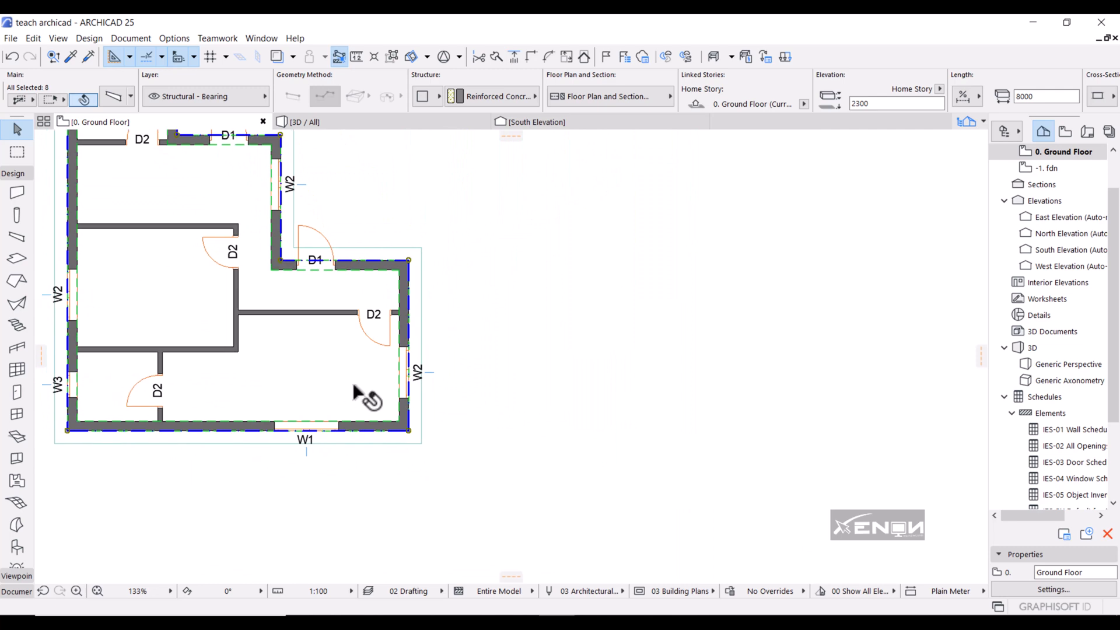
# Send the selected beams to the back of the display order, then activate the Wall tool and select all
pyautogui.rightClick(366, 399)
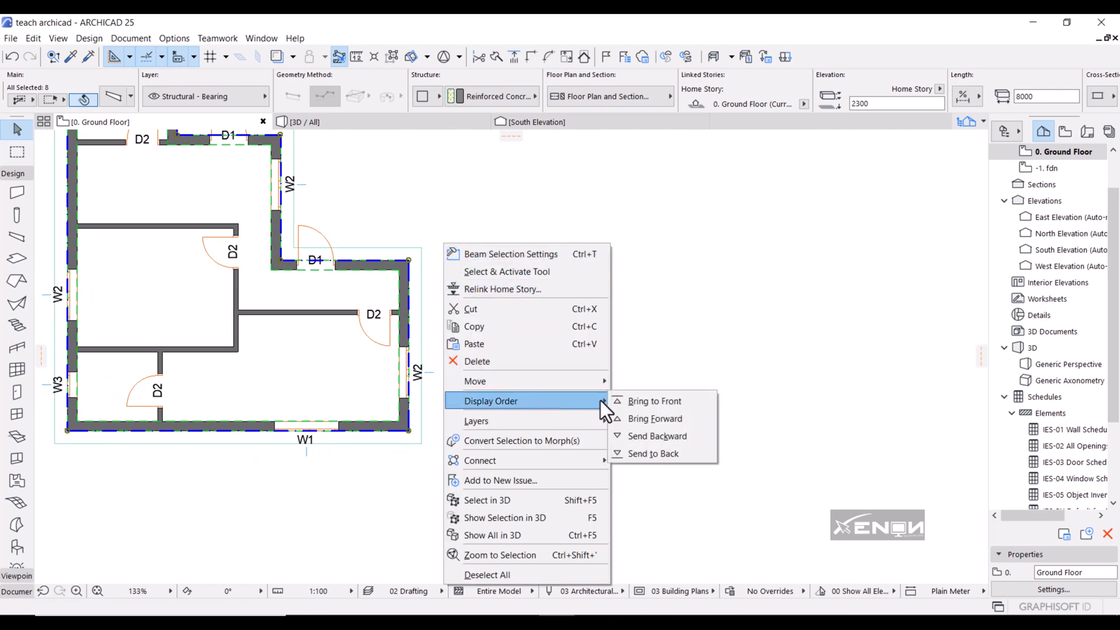
pyautogui.click(655, 435)
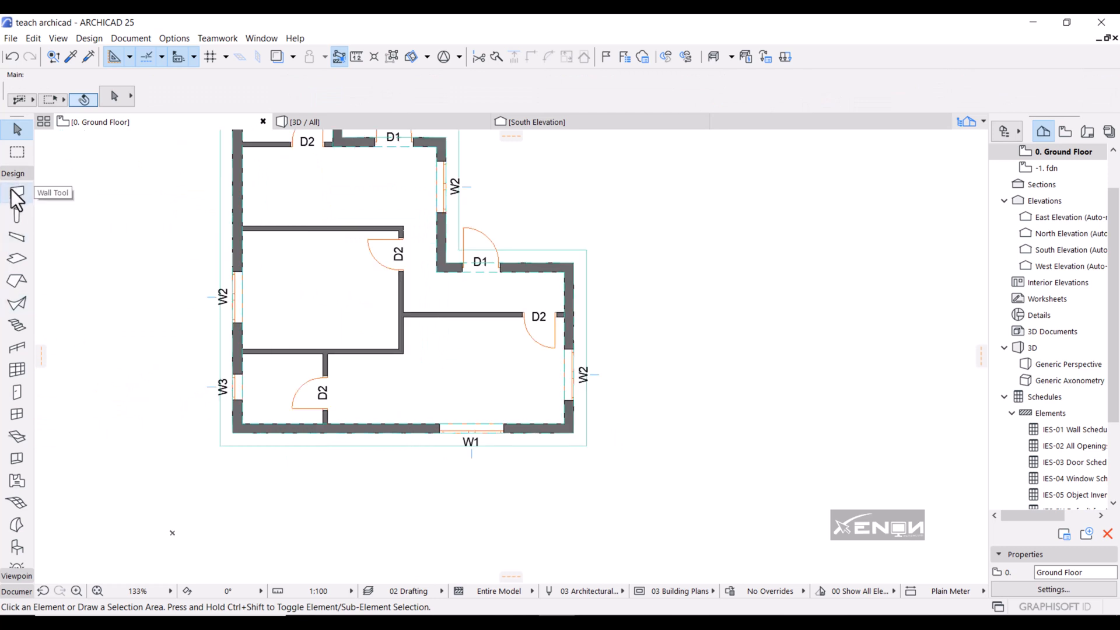
pyautogui.click(17, 193)
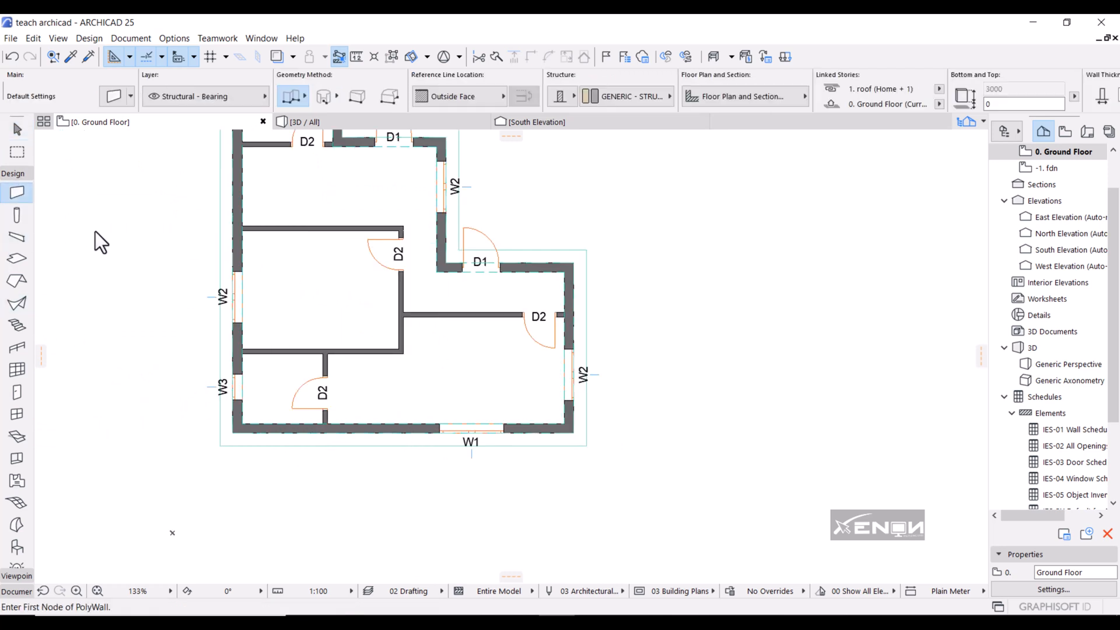
pyautogui.press('ctrl+a')
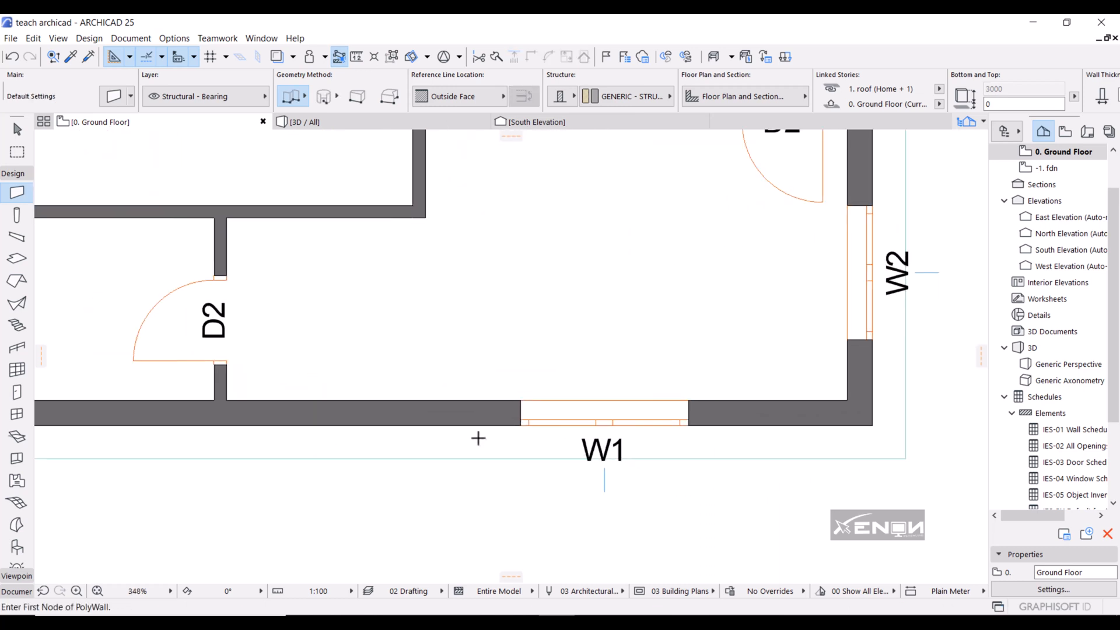
pyautogui.scroll(-3)
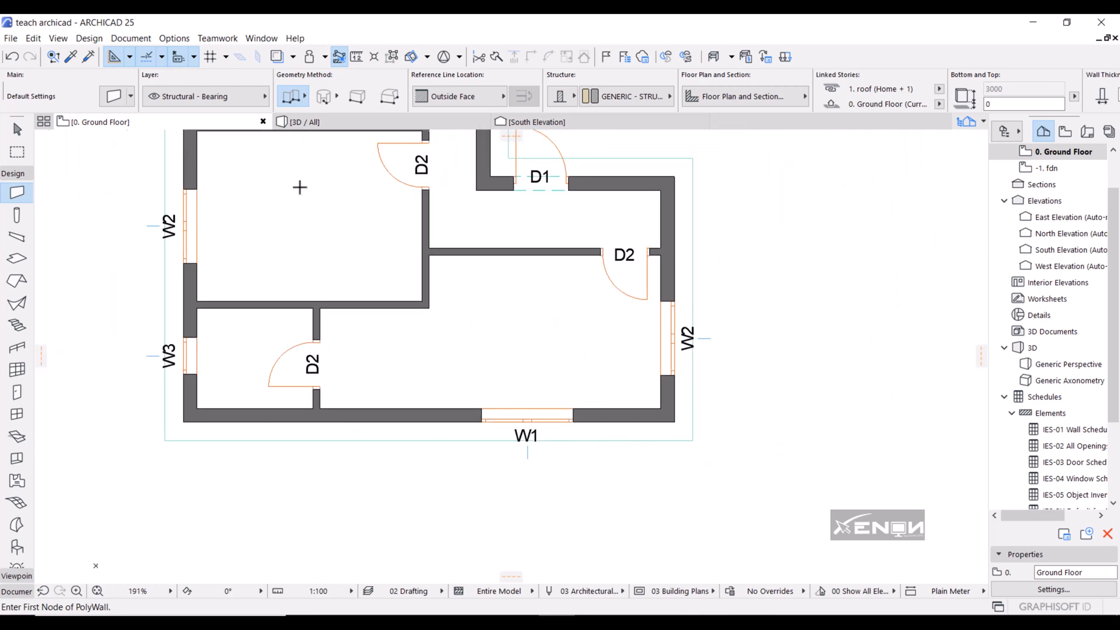
# Show the house in 3D with the blue beam band wrapping the walls above the openings
pyautogui.click(1070, 364)
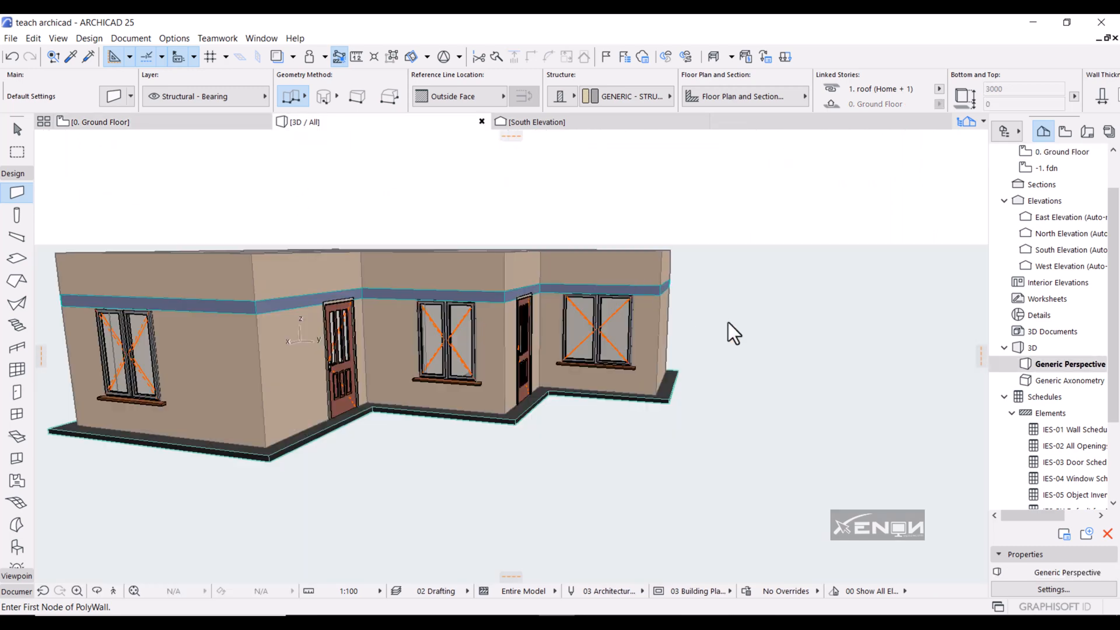
pyautogui.moveTo(784, 357)
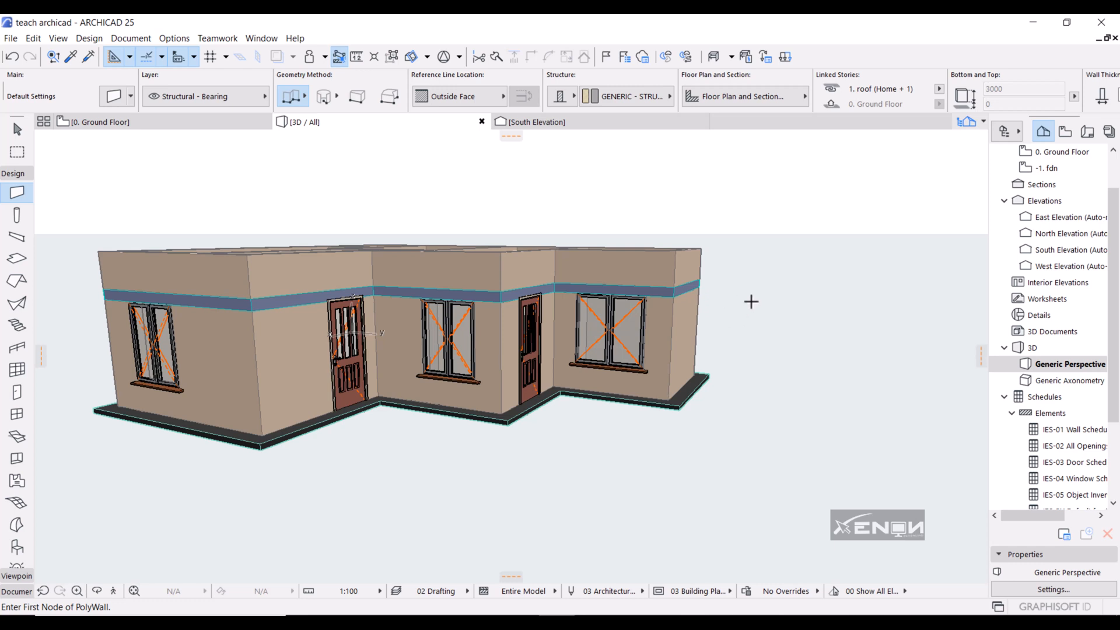
pyautogui.moveTo(908, 63)
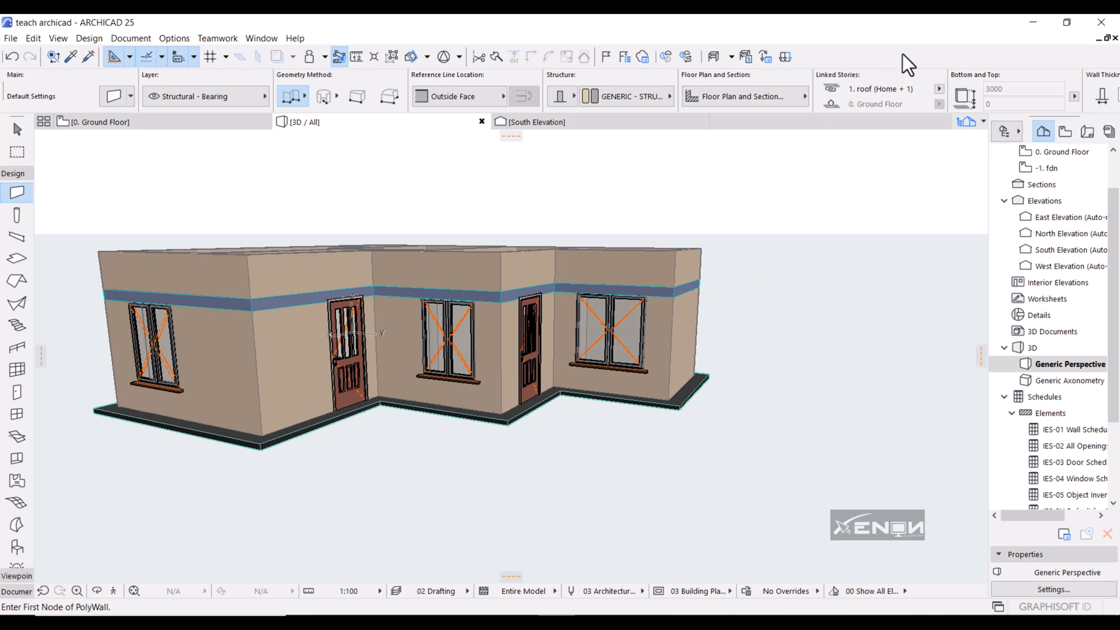